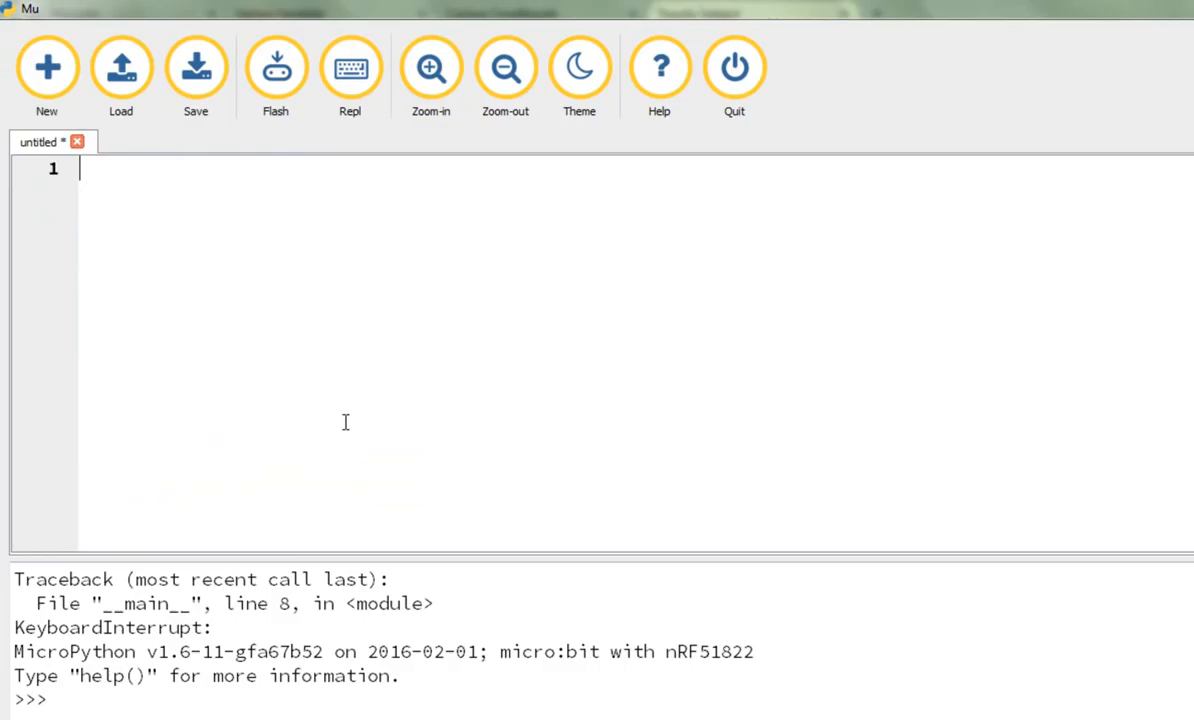
Step: Paste the prepared tilt script into the empty editor and select its if/elif/else LED-lighting block
right_click(344, 422)
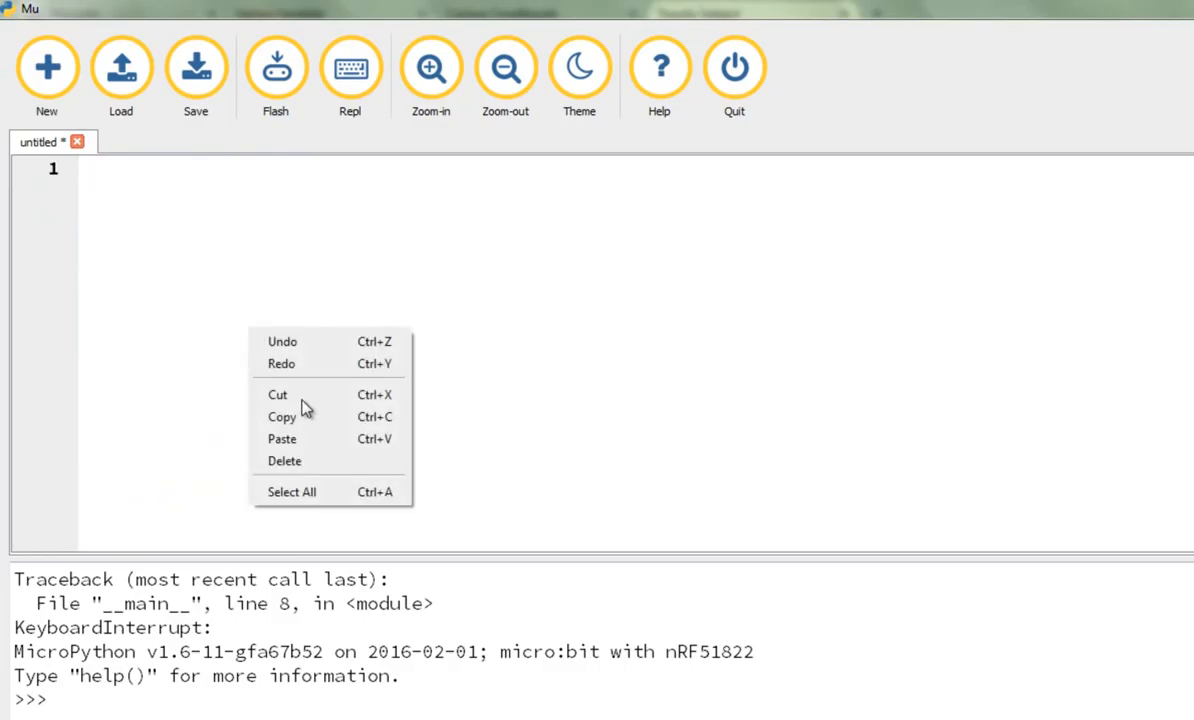
left_click(282, 440)
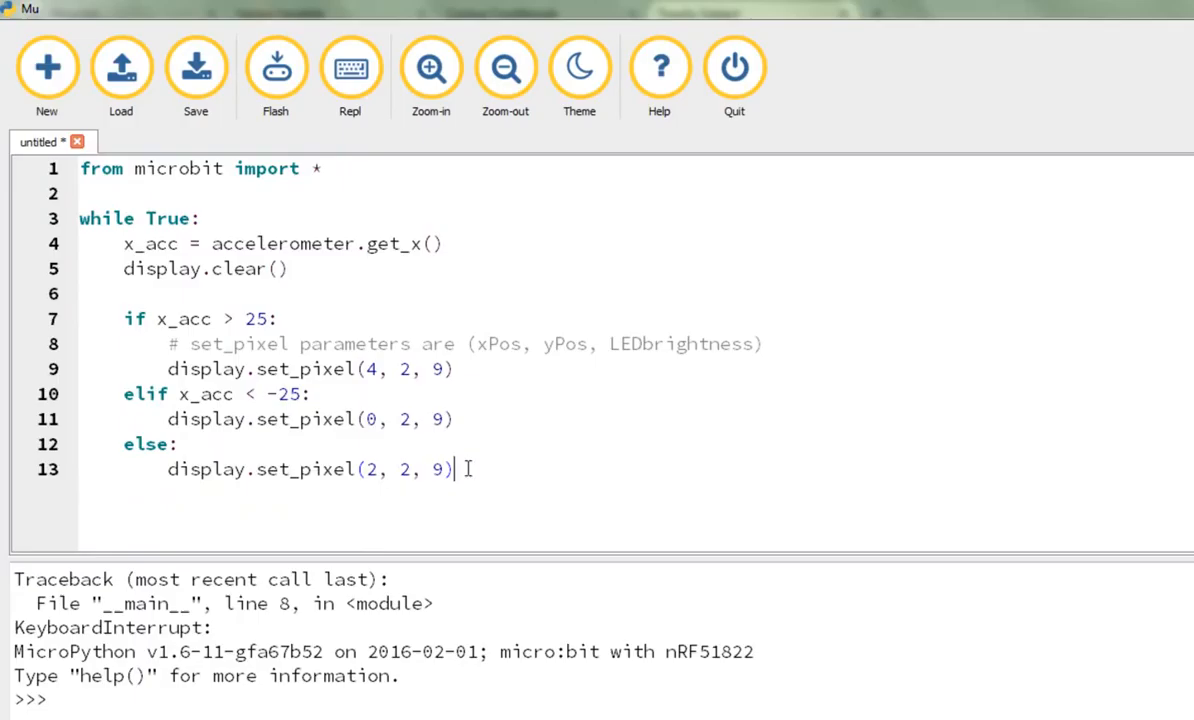
left_click_drag(200, 392, 452, 468)
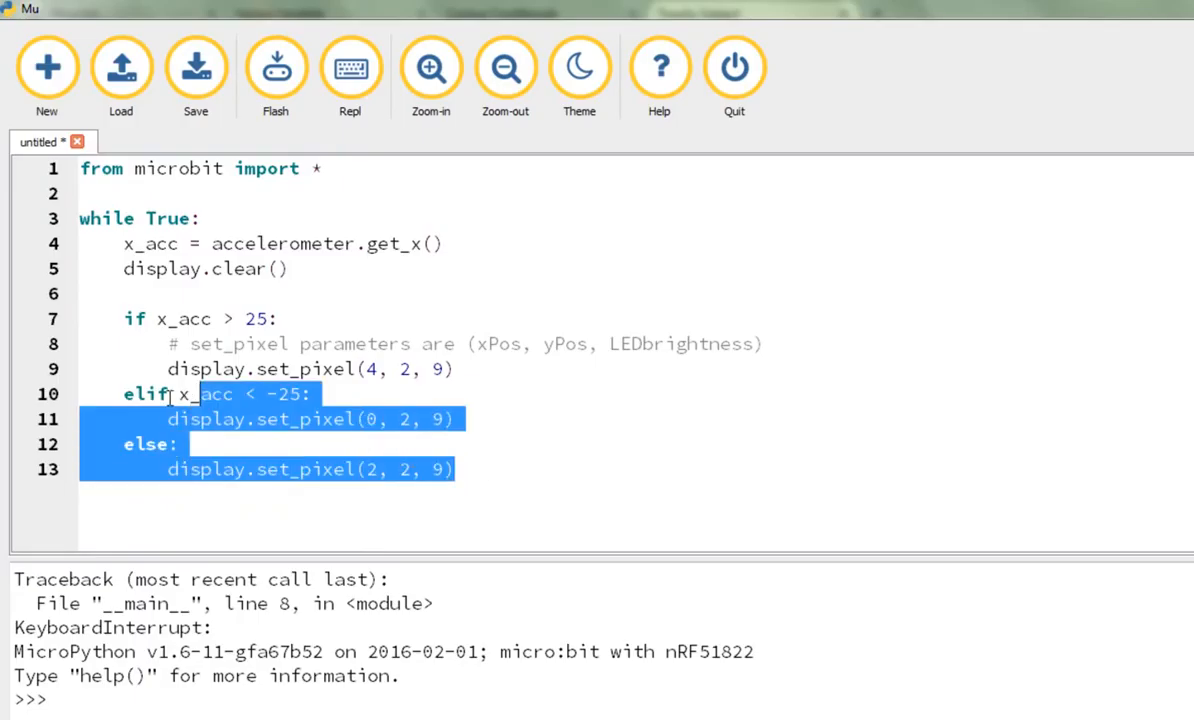
left_click_drag(196, 394, 124, 318)
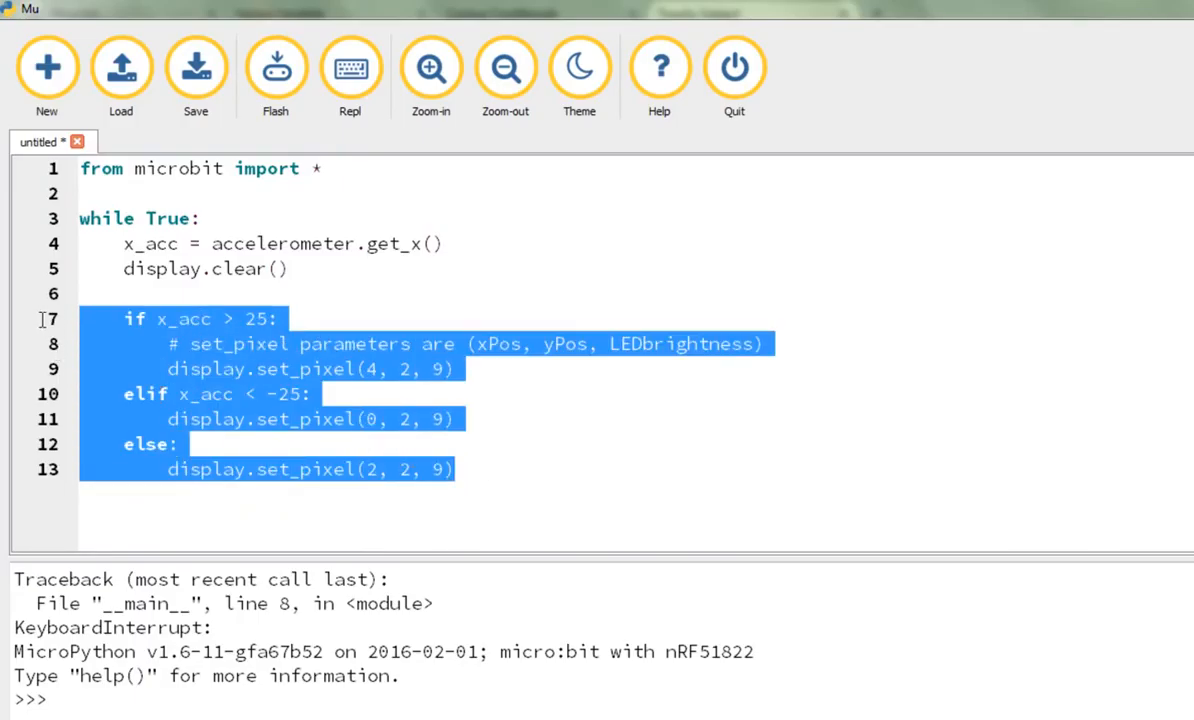
Step: Delete the LED-lighting lines, leaving the import and a loop reading x acceleration into x_acc
key("Delete")
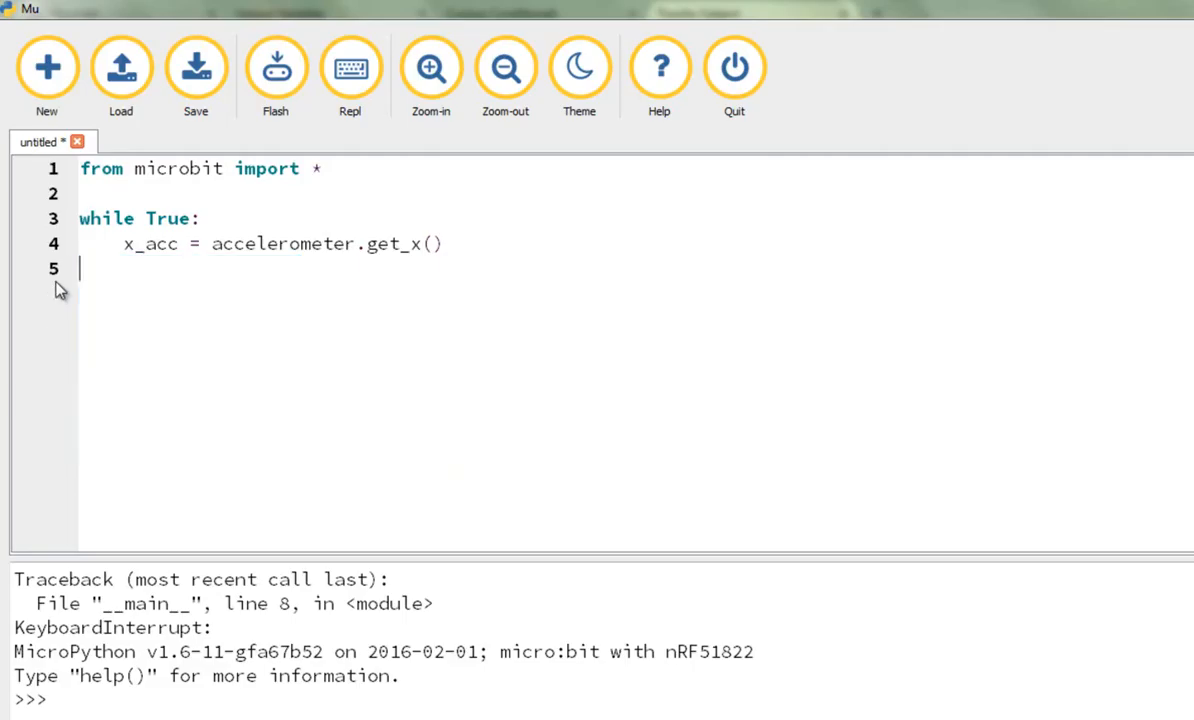
mouse_move(400, 320)
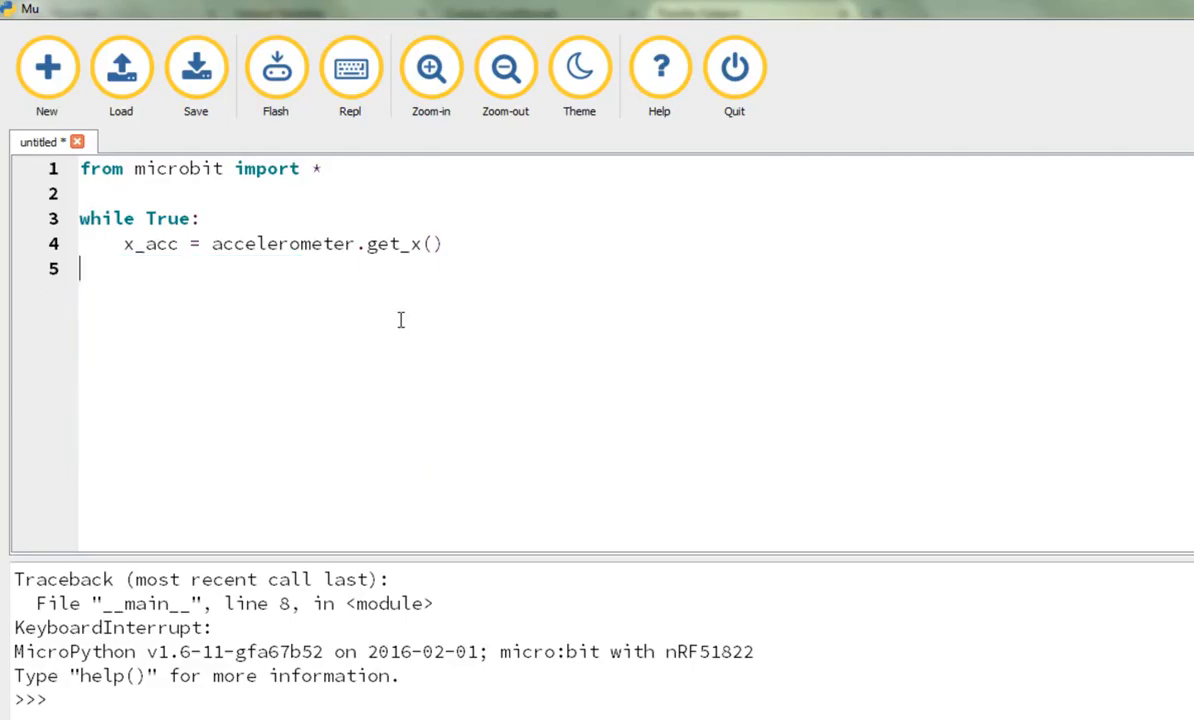
mouse_move(290, 268)
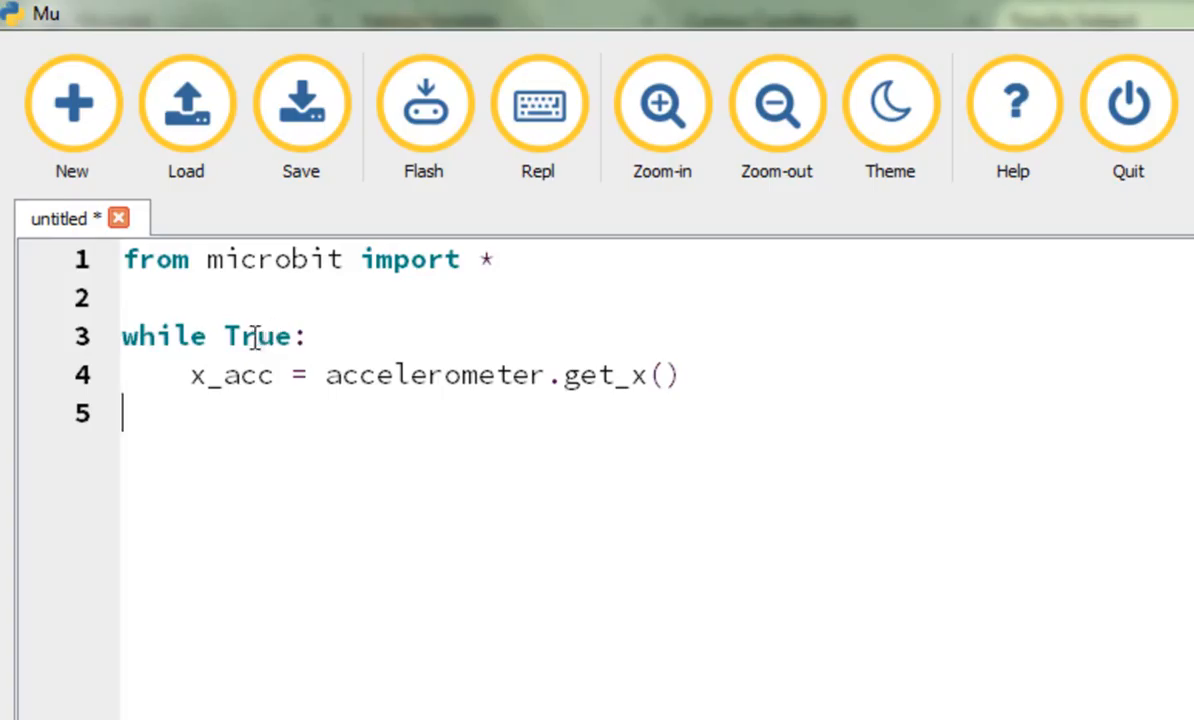
mouse_move(284, 540)
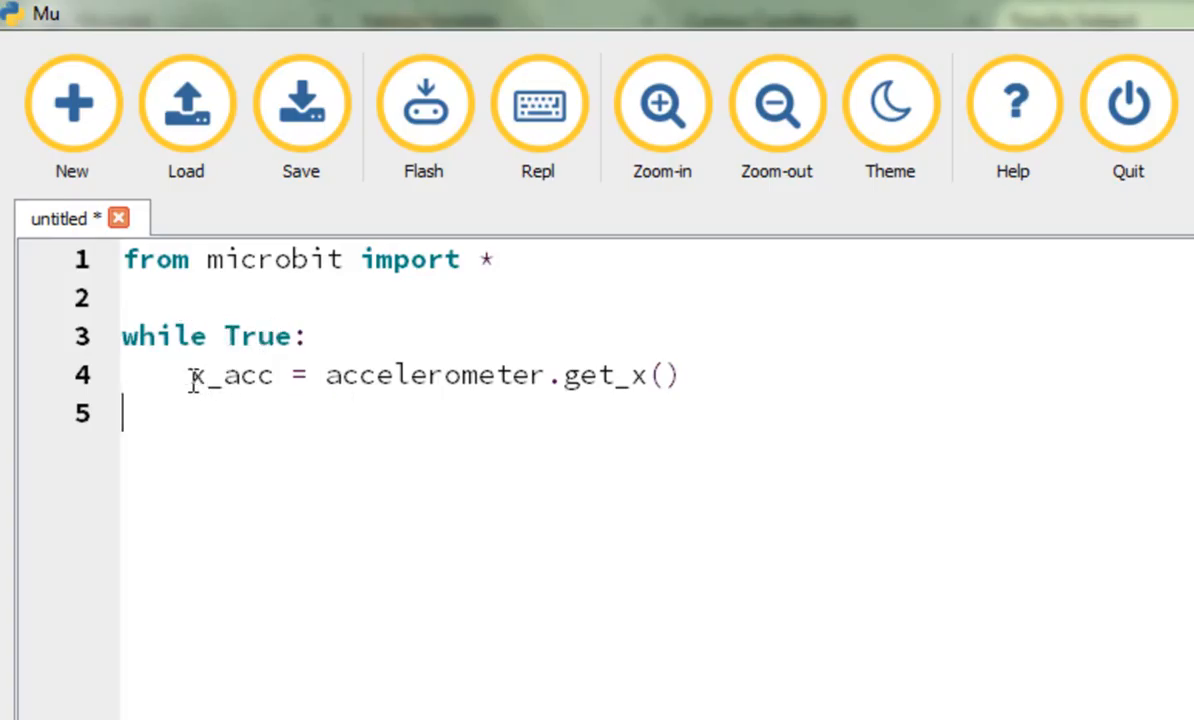
double_click(232, 374)
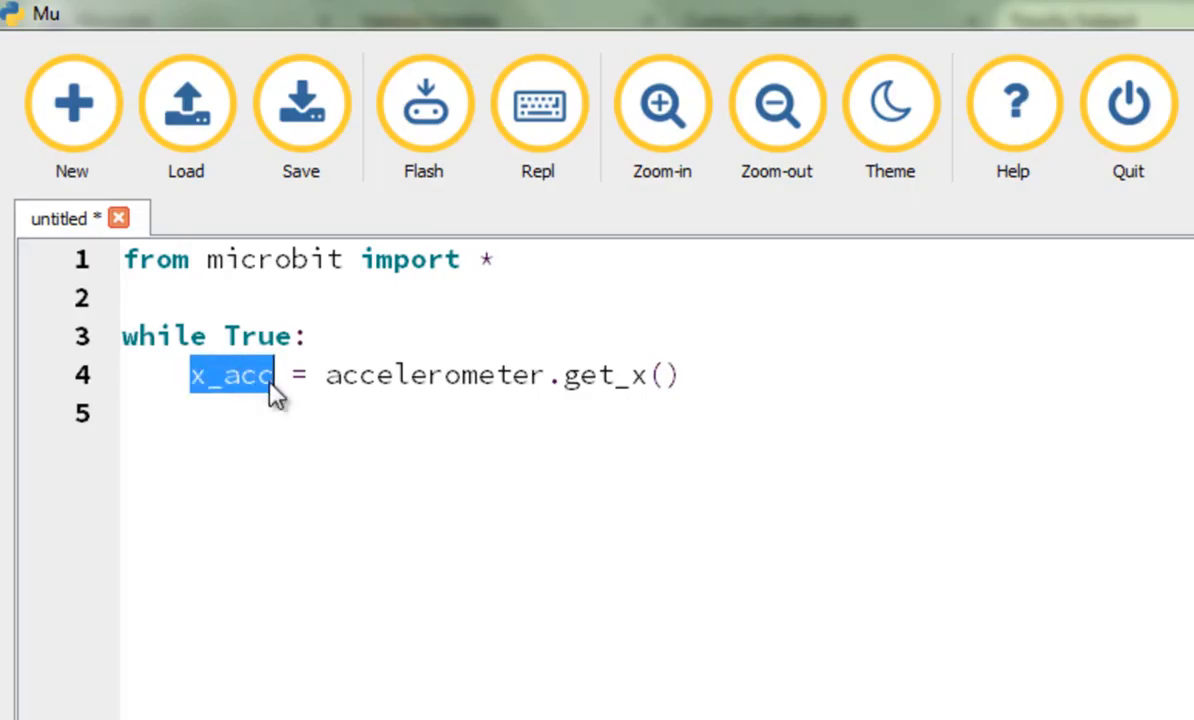
mouse_move(248, 392)
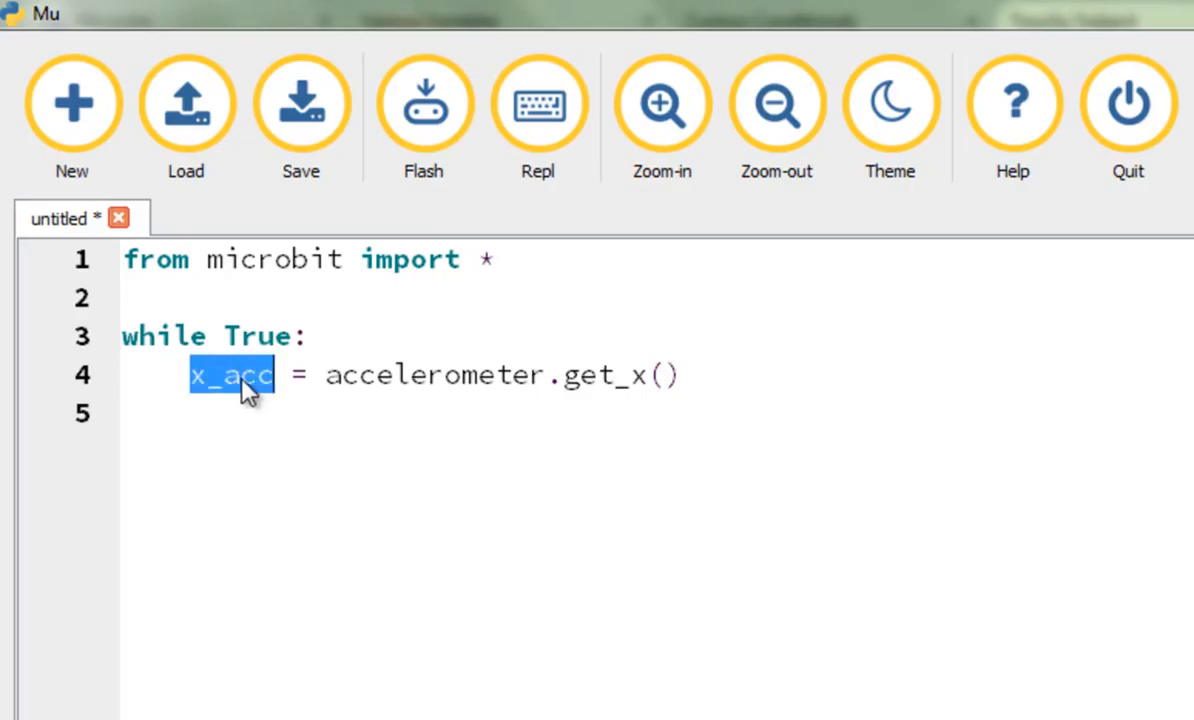
left_click(228, 376)
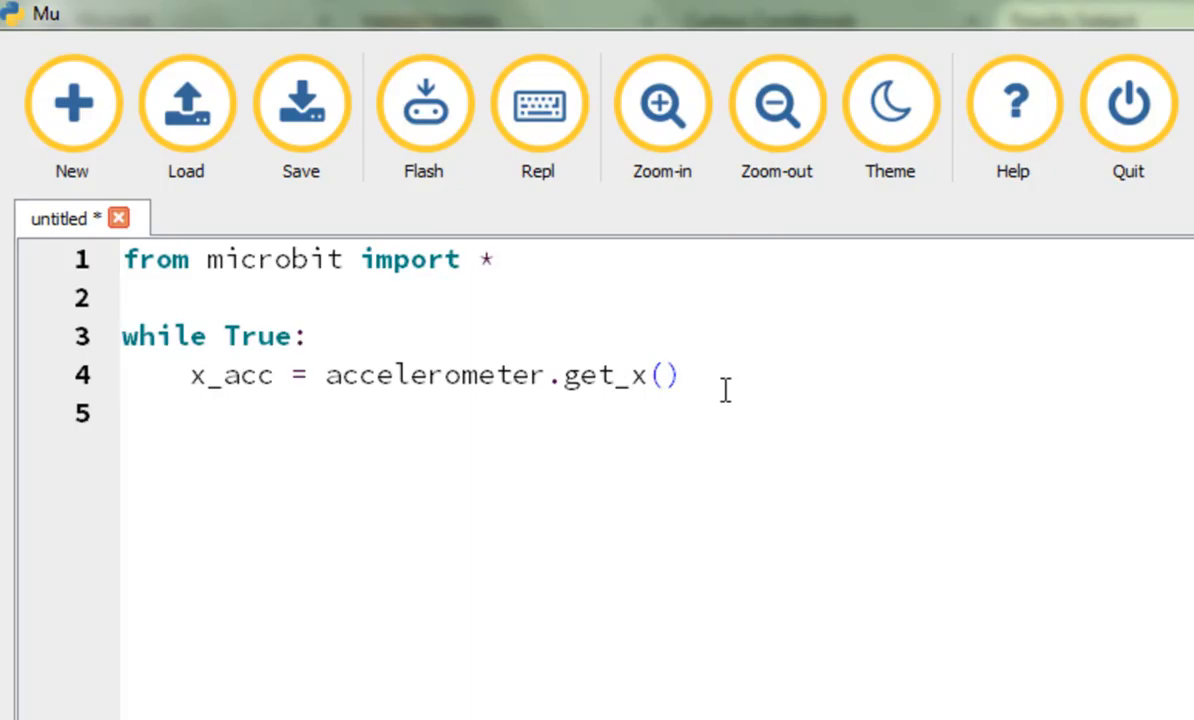
Step: Add display.scroll(x_acc) on line 5 and point out the word scroll
type("dis")
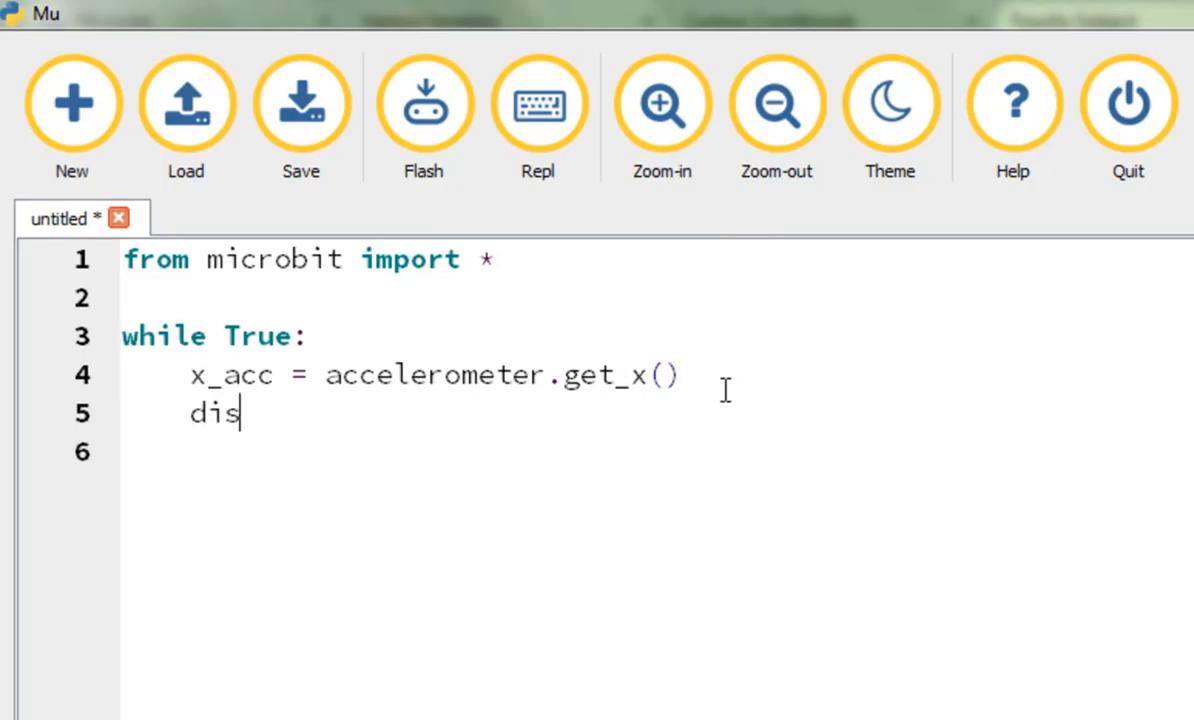
type("play.scro")
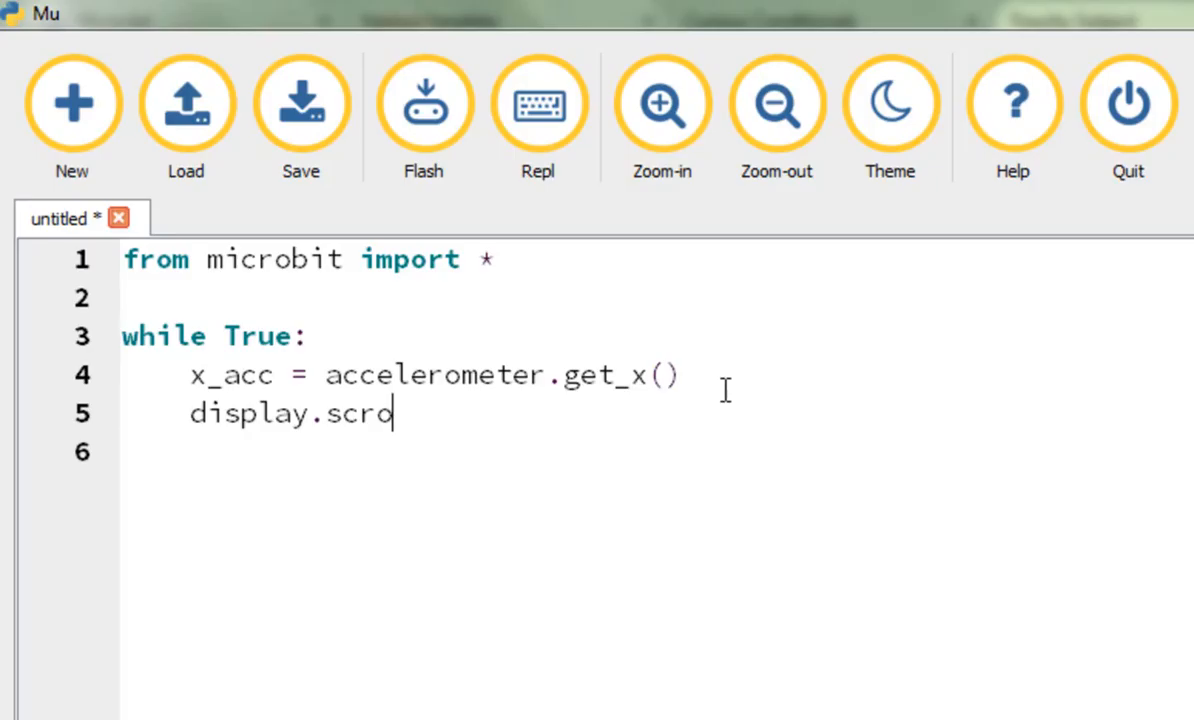
type("ll(")
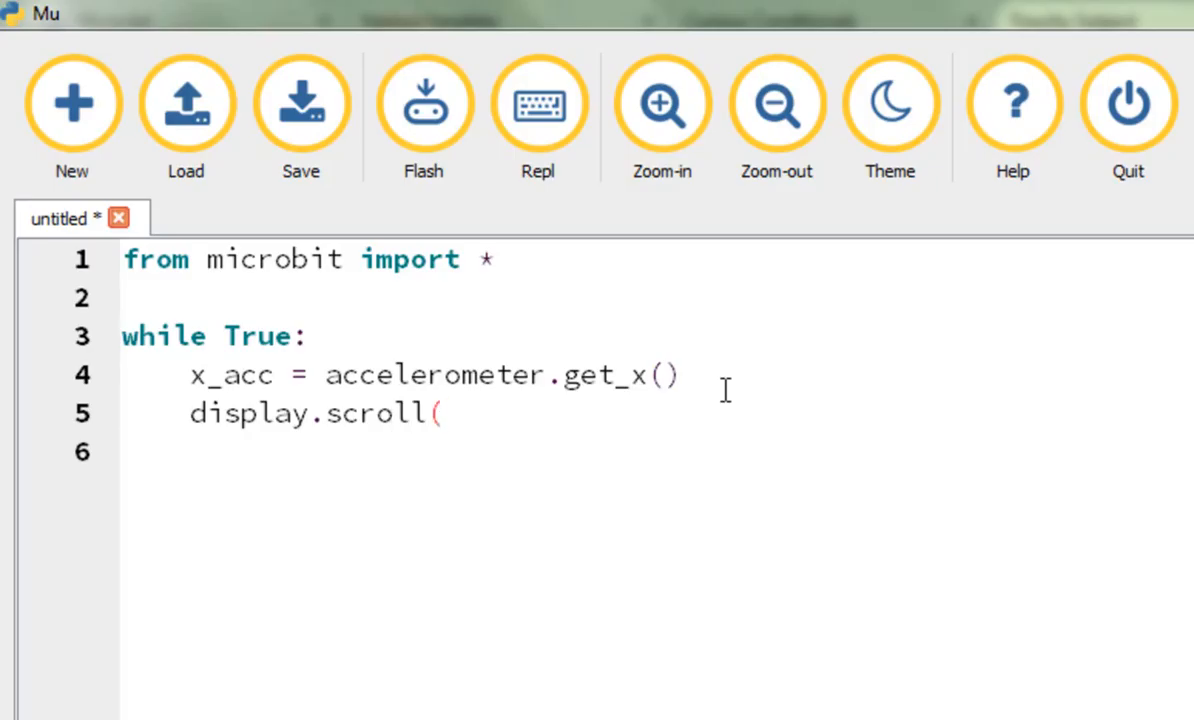
type("s_acc")
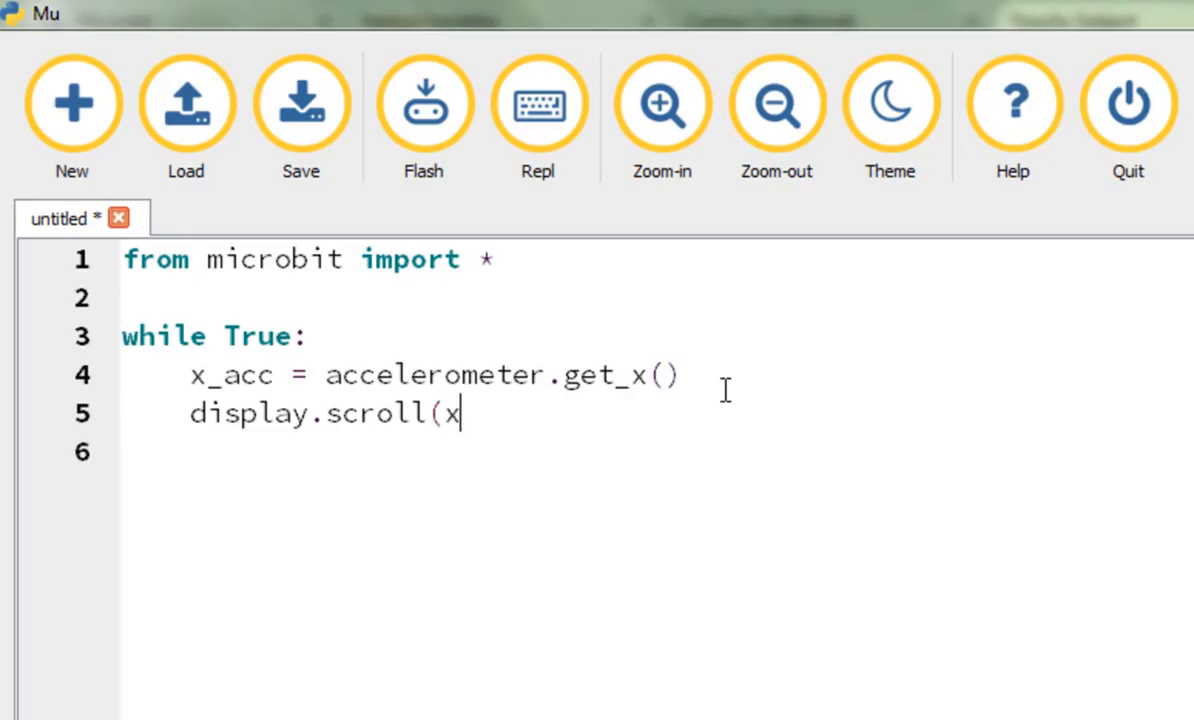
type("_acc)")
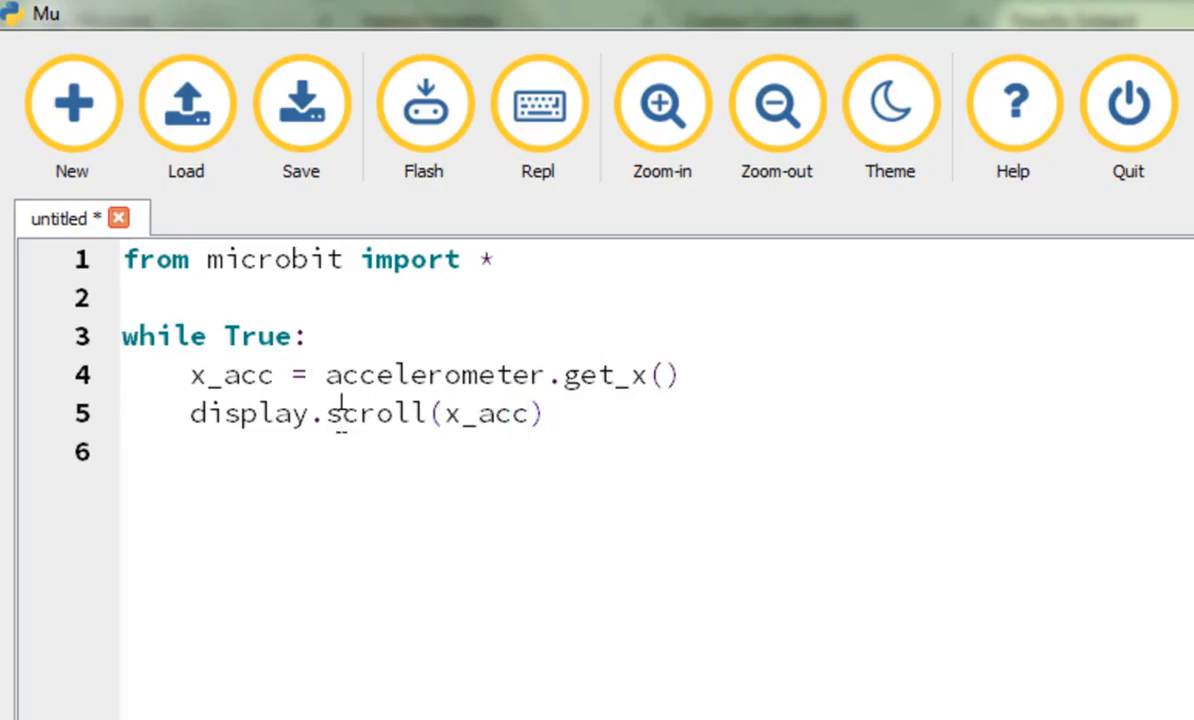
double_click(380, 414)
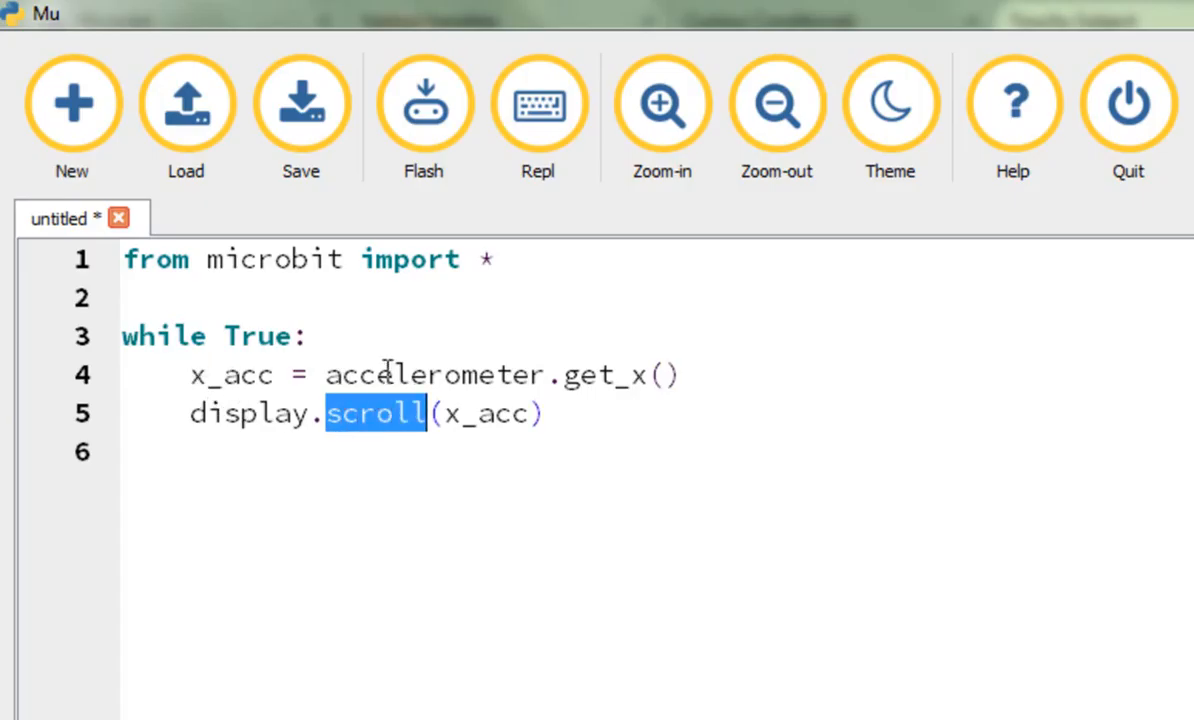
mouse_move(504, 408)
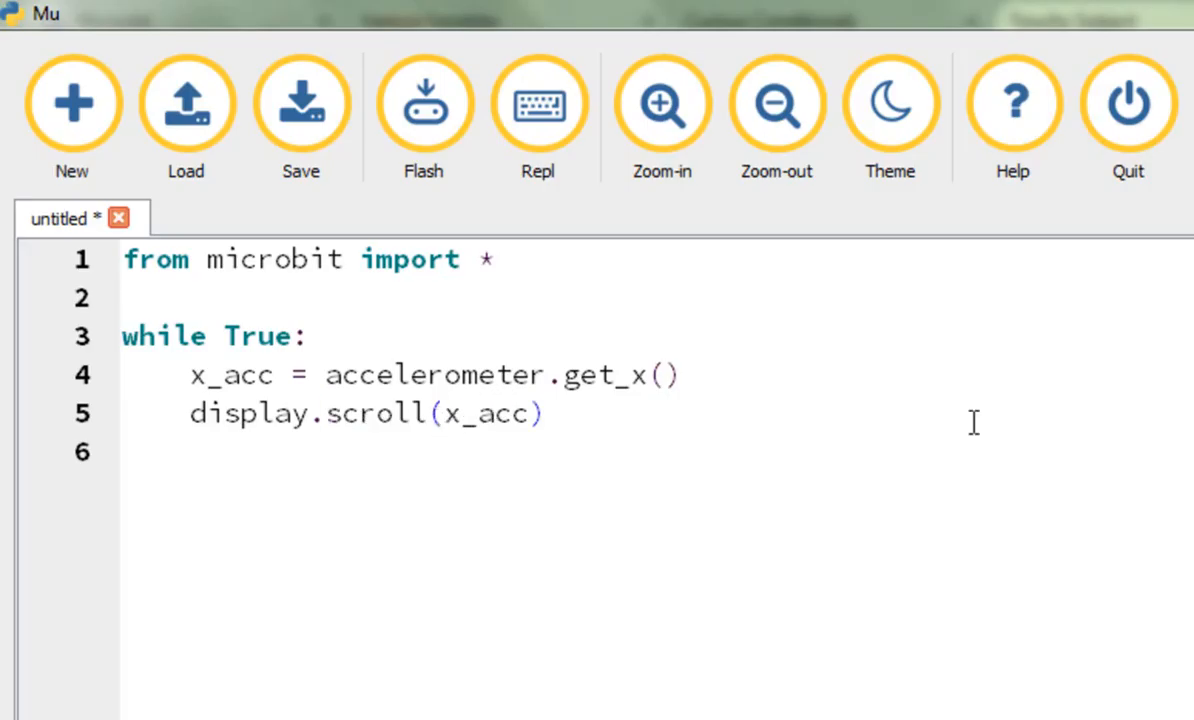
Step: Wrap x_acc in str() so the line reads display.scroll(str(x_acc))
type("str")
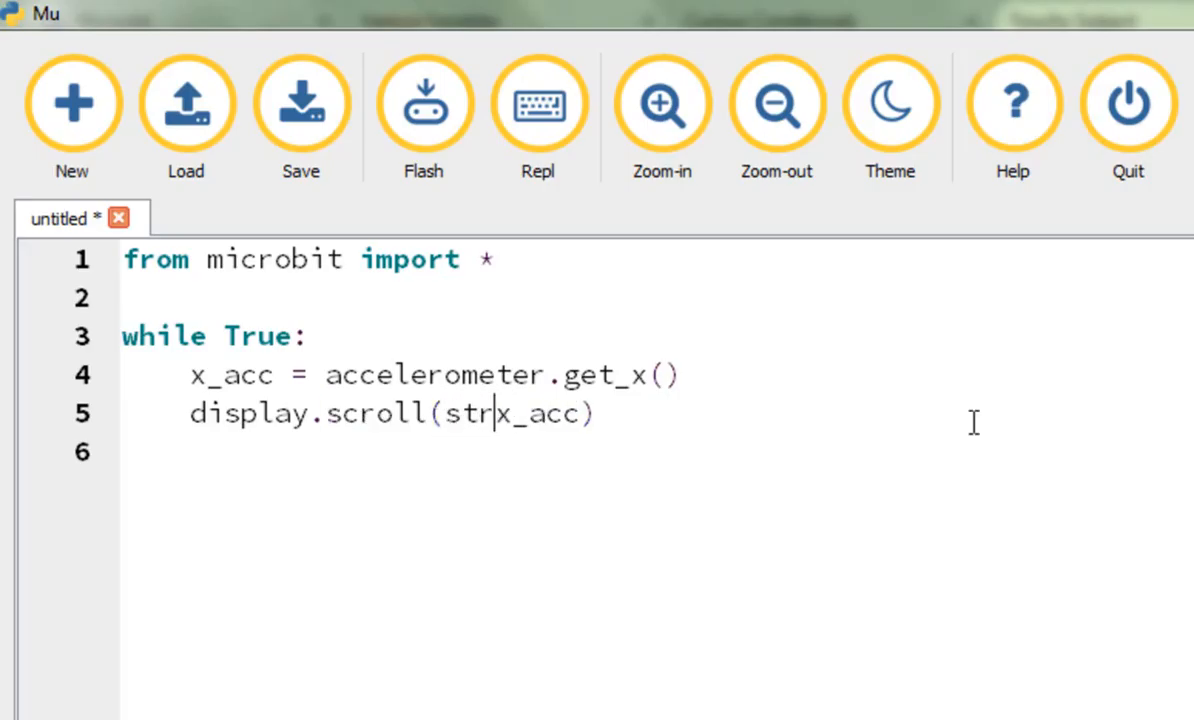
type("(")
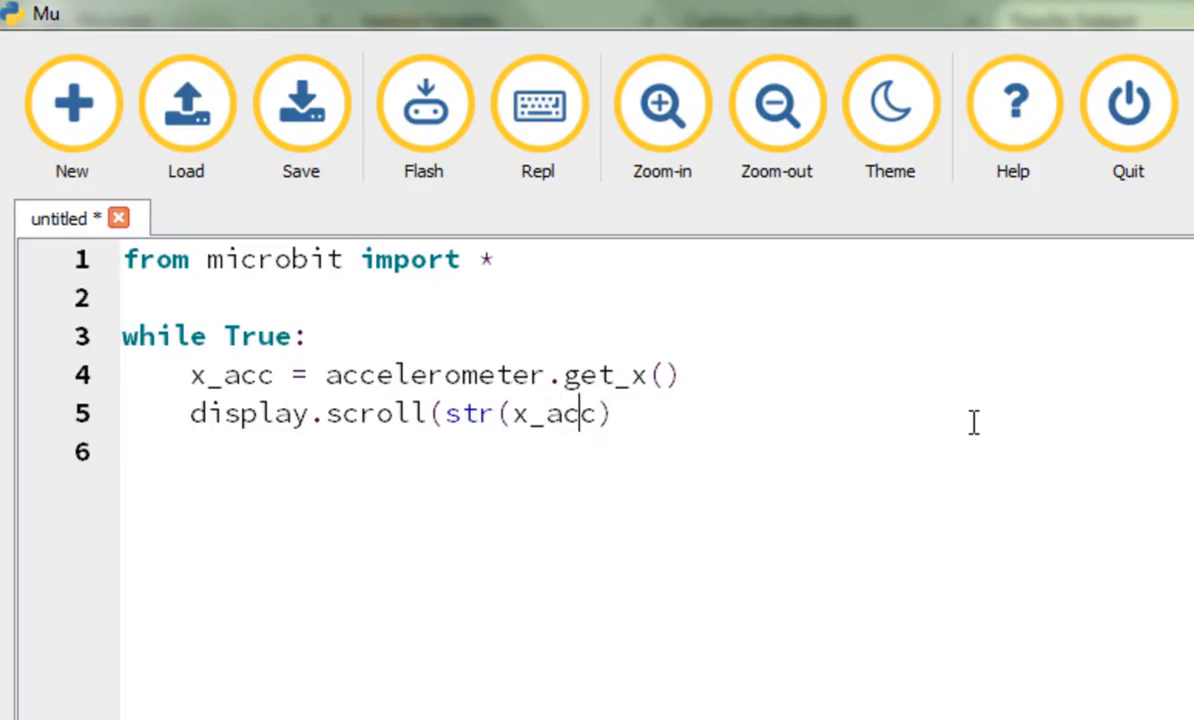
type(")")
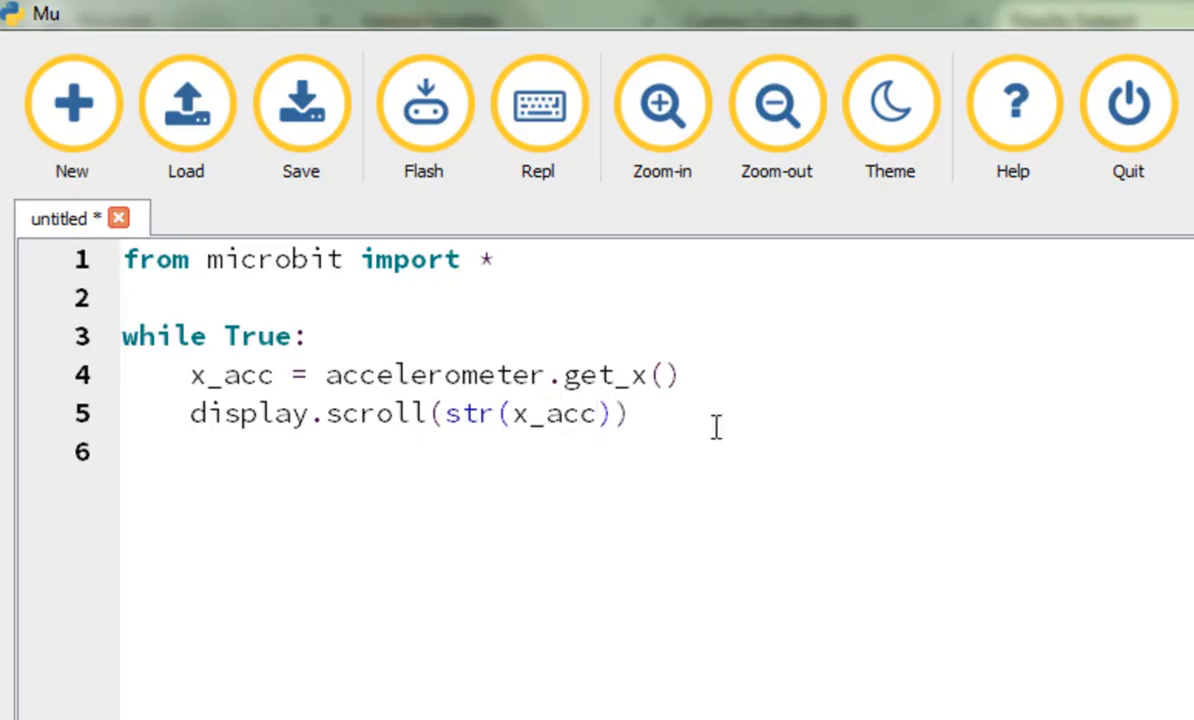
left_click(656, 414)
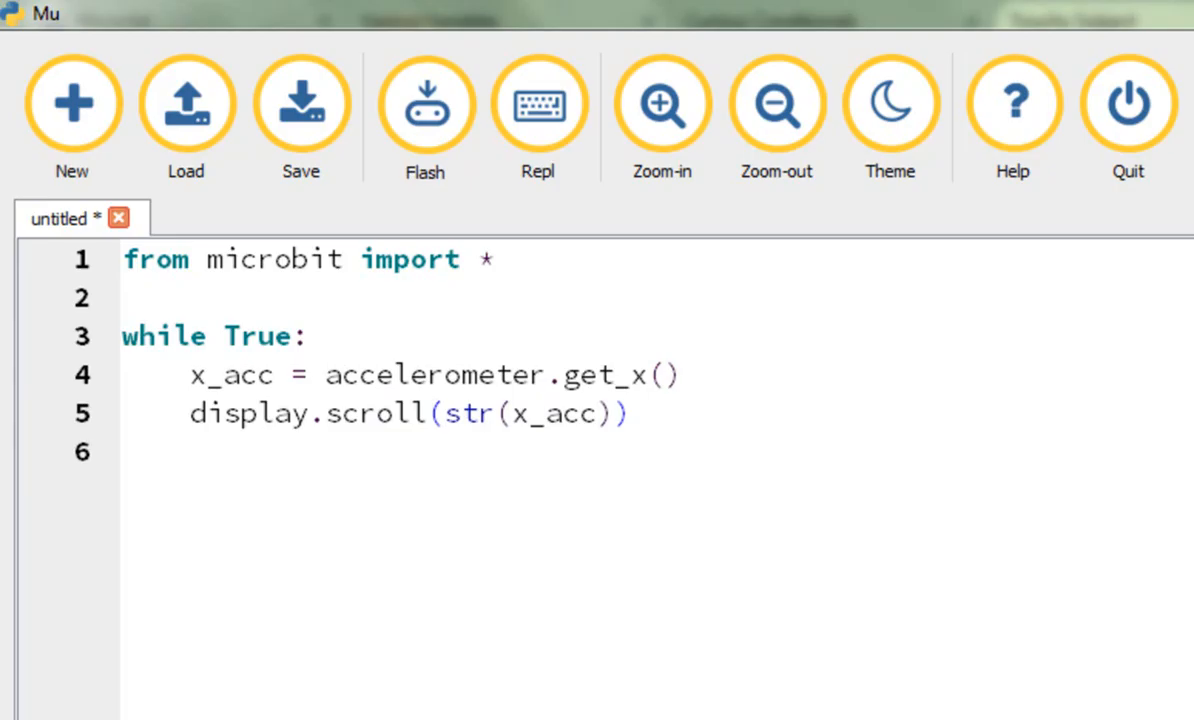
Step: Flash the x_acc scrolling script onto the micro:bit and dismiss the flashing notice
left_click(540, 104)
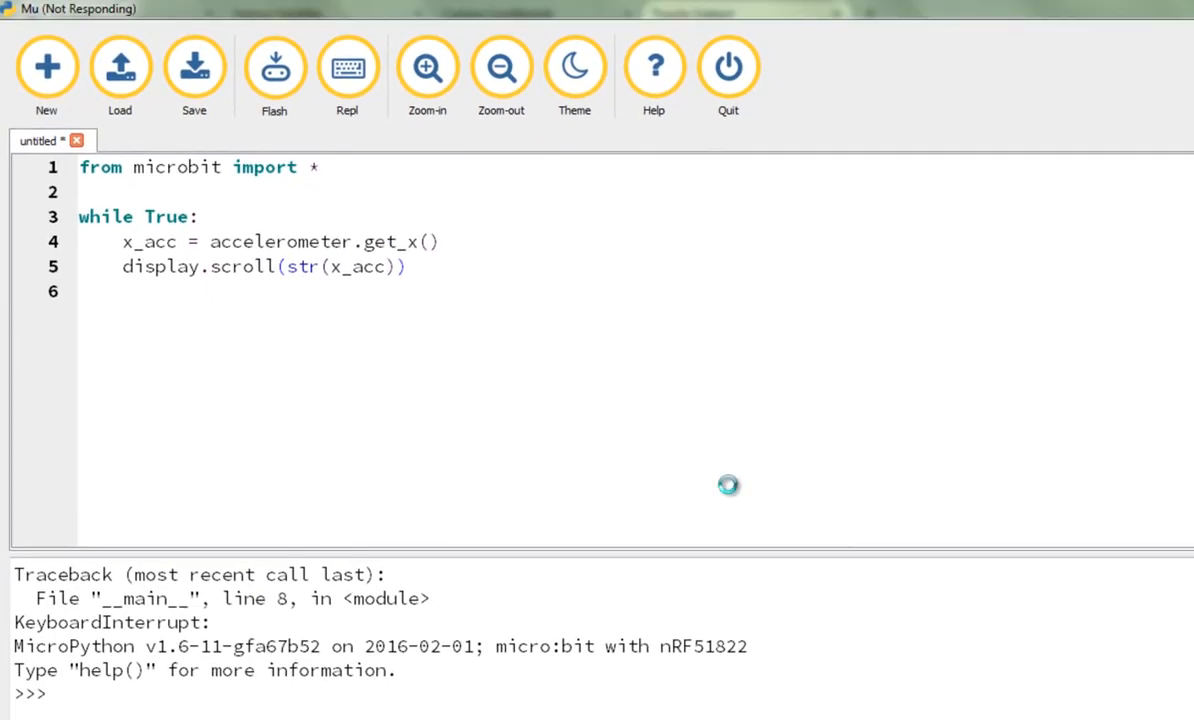
left_click(274, 68)
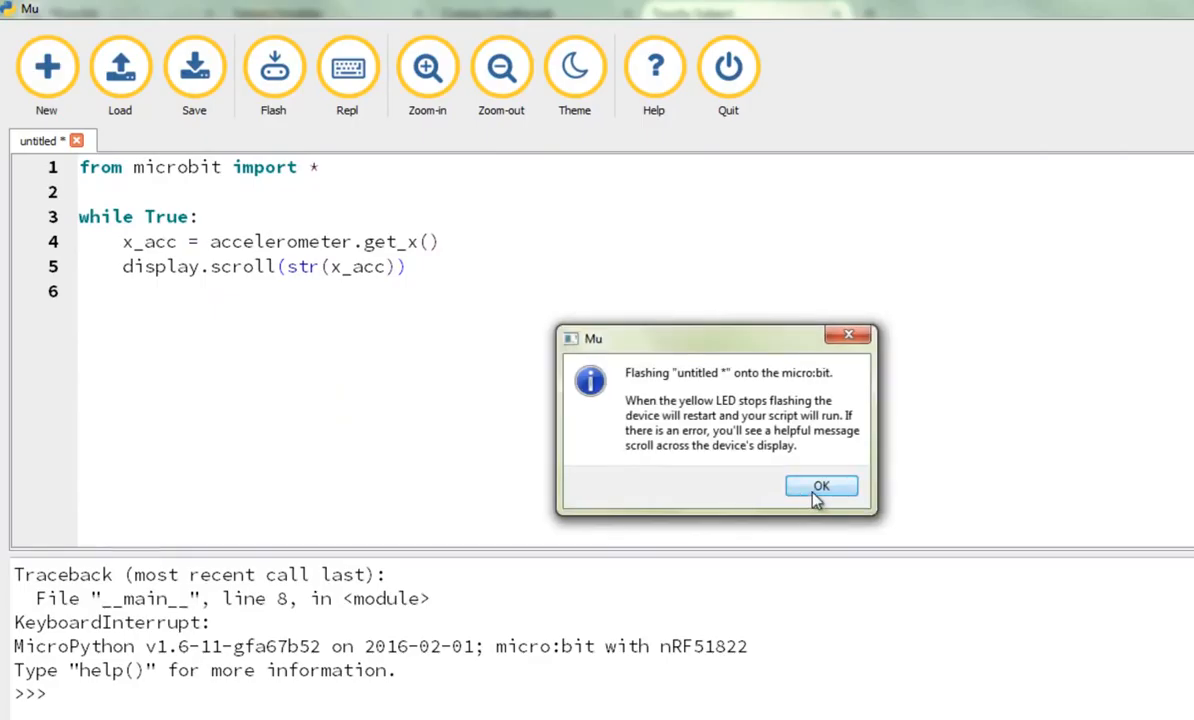
left_click(820, 486)
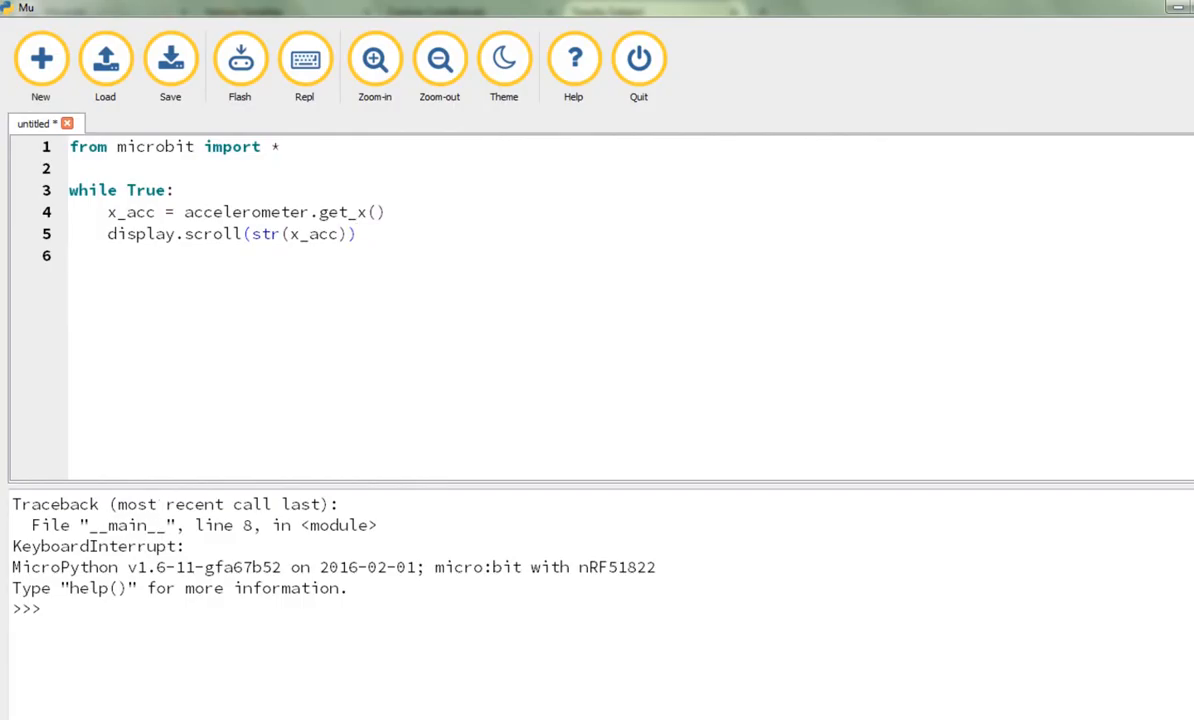
right_click(440, 524)
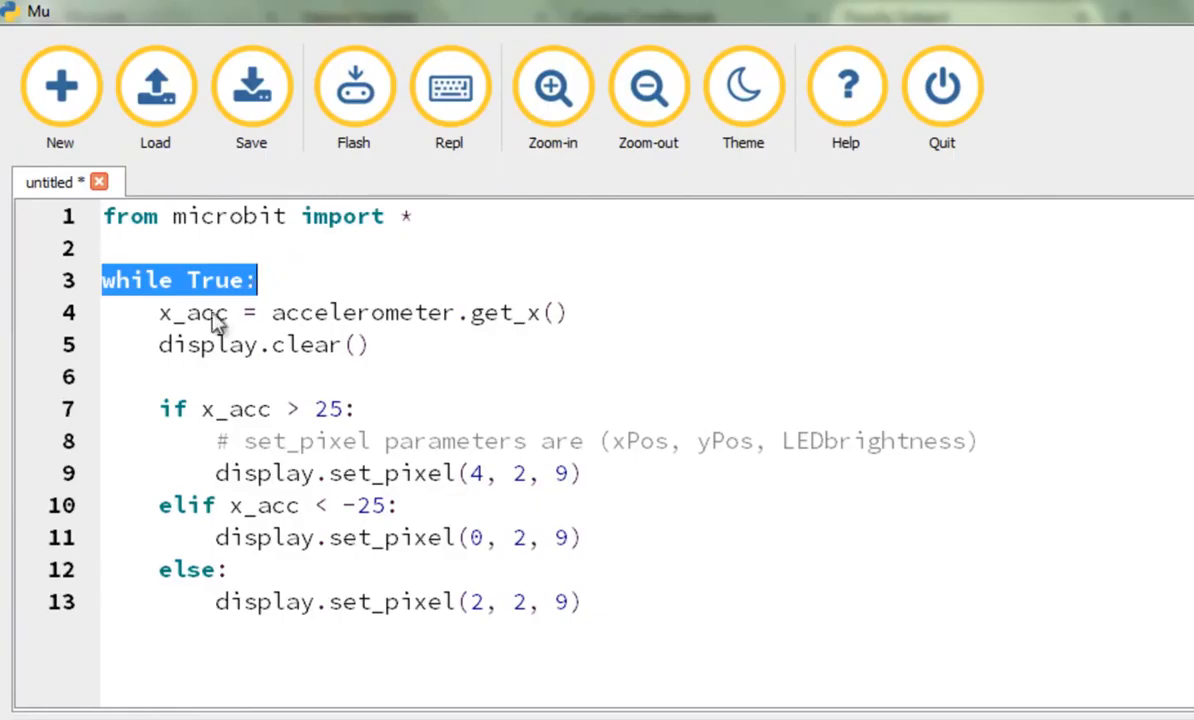
mouse_move(170, 292)
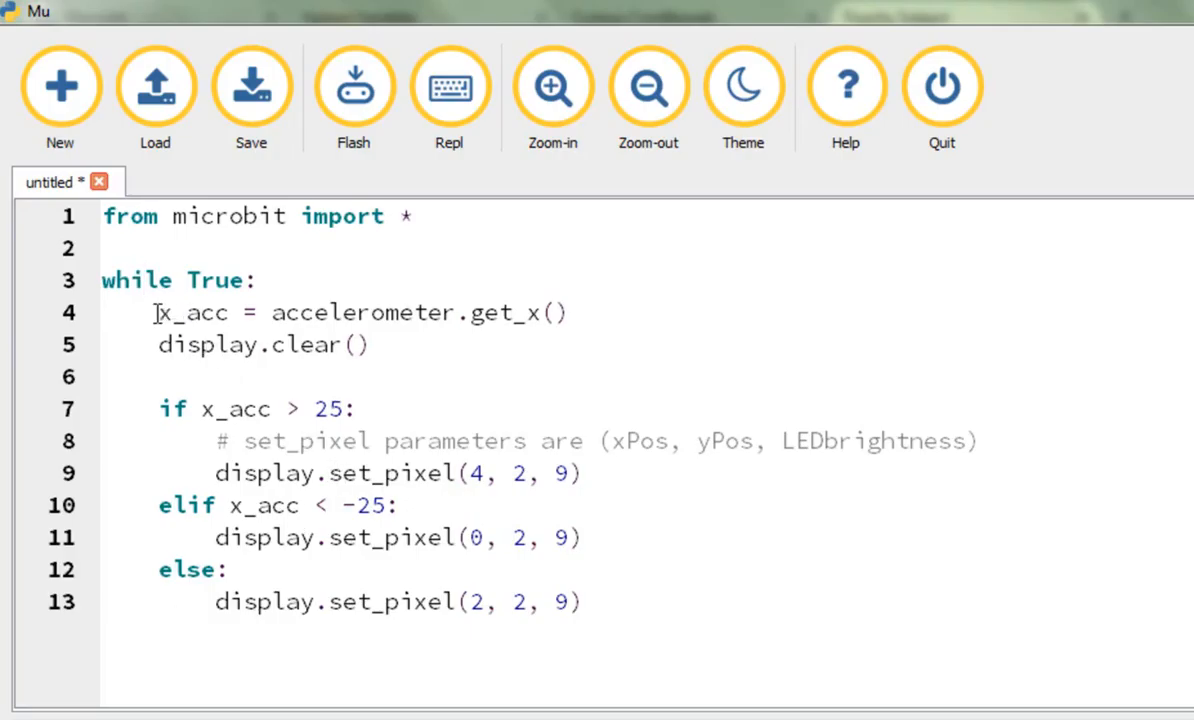
double_click(192, 312)
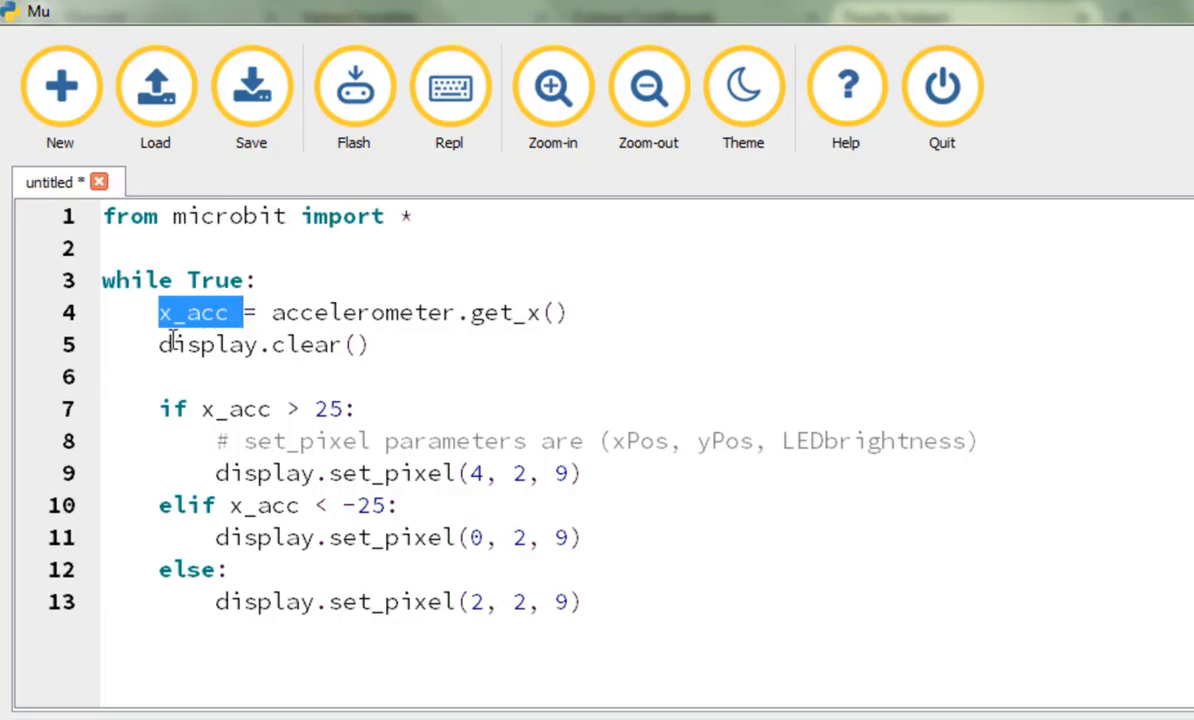
left_click(170, 344)
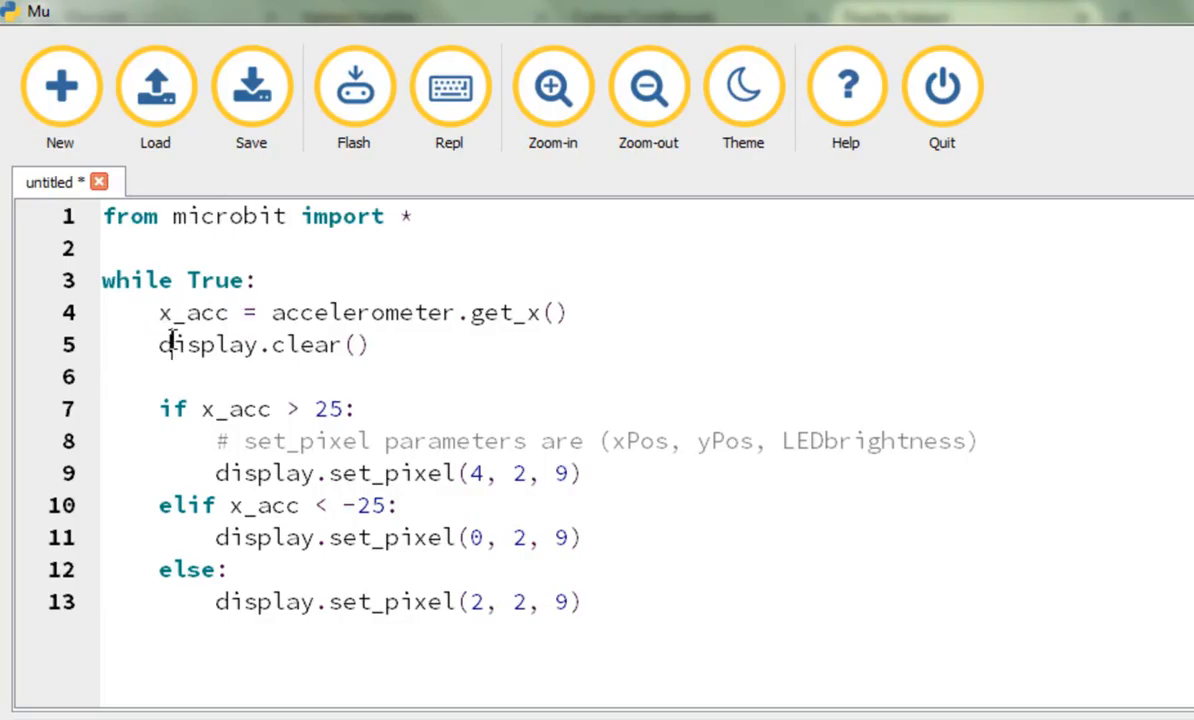
double_click(172, 408)
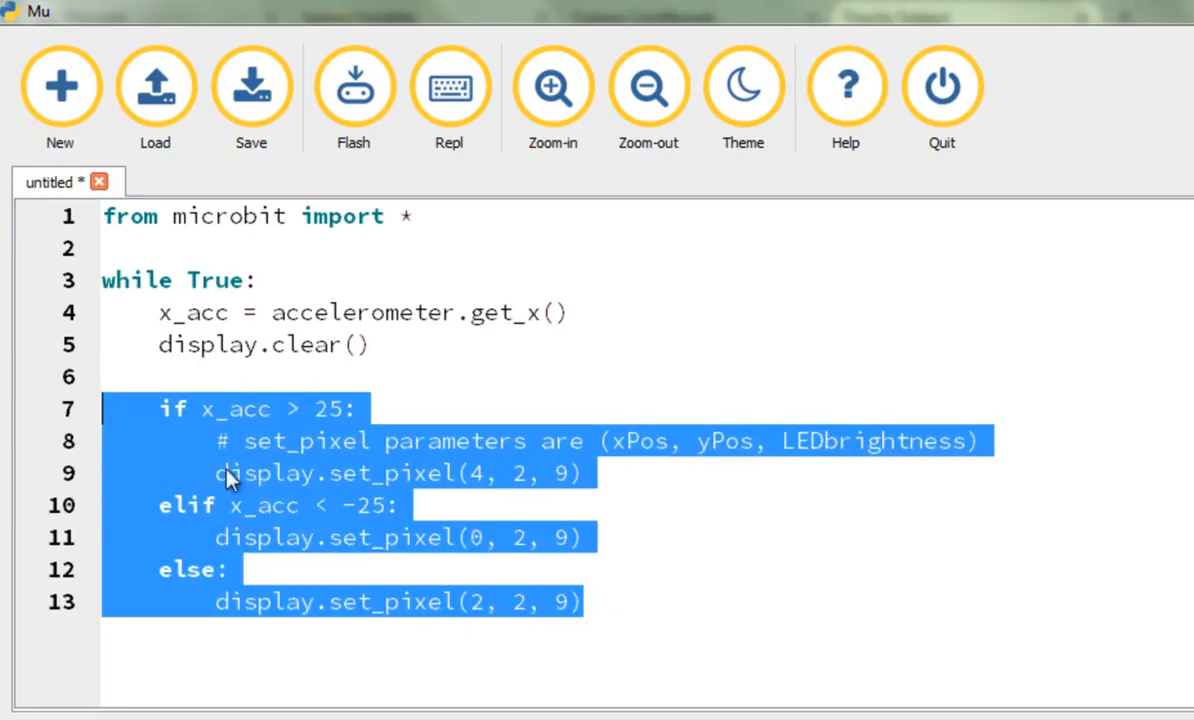
left_click(244, 424)
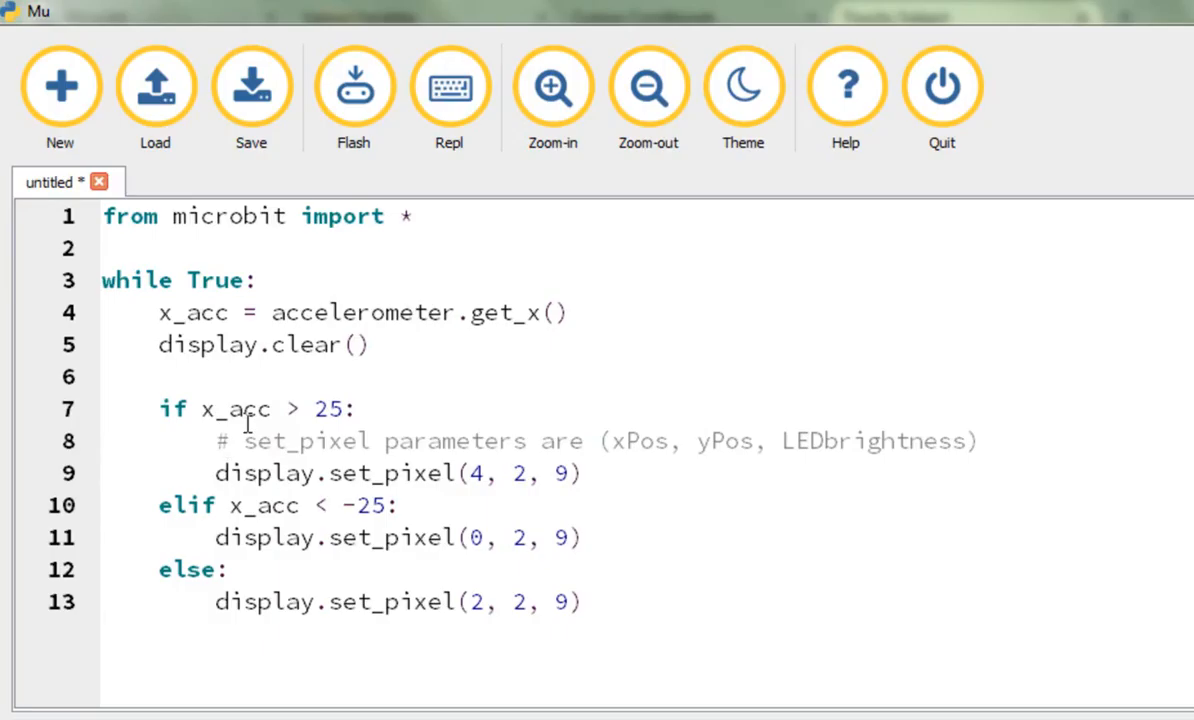
mouse_move(168, 408)
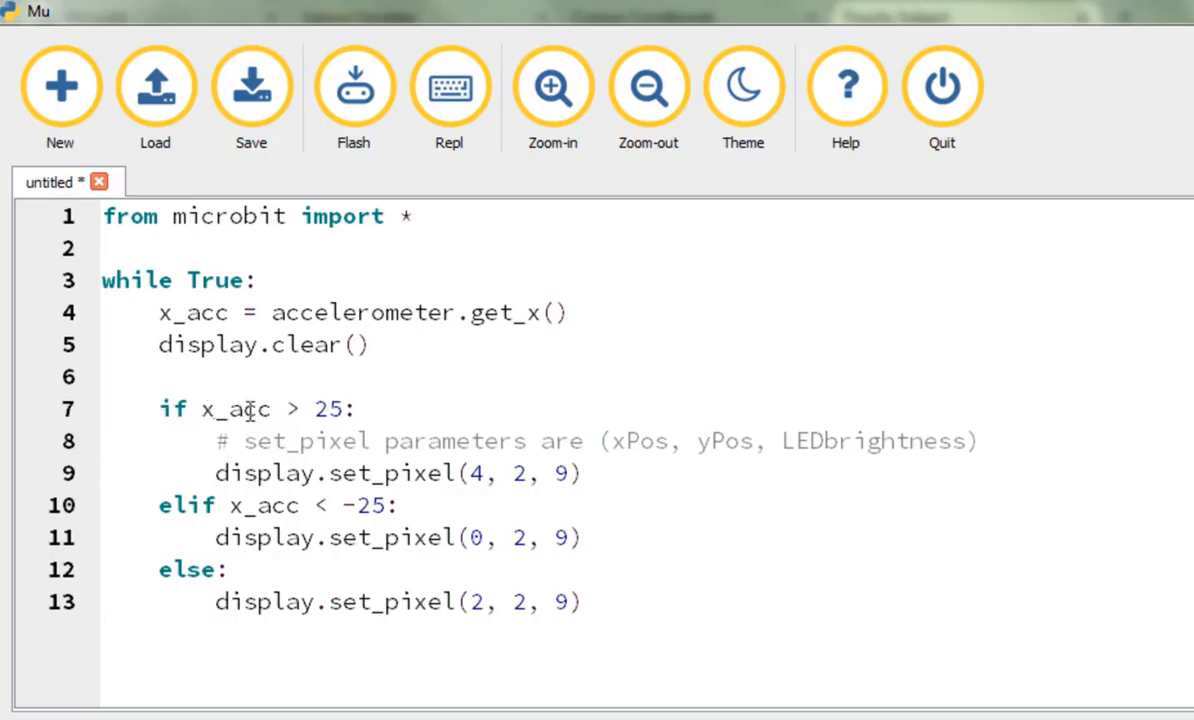
left_click(216, 472)
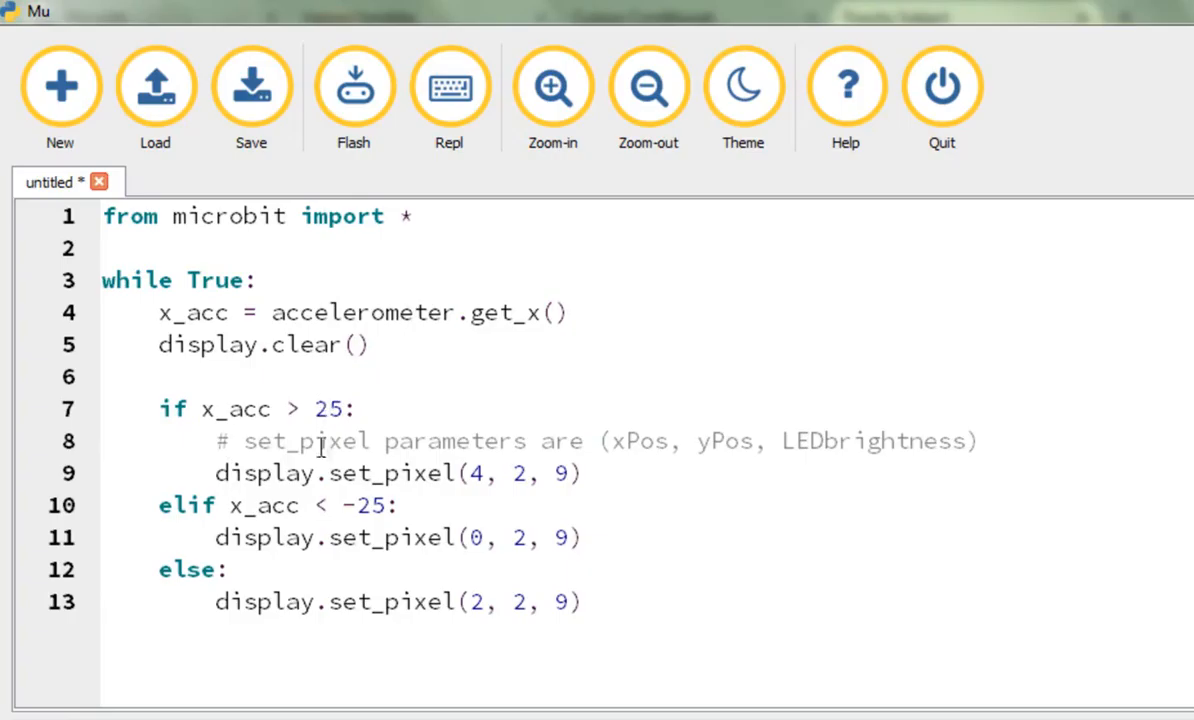
mouse_move(332, 474)
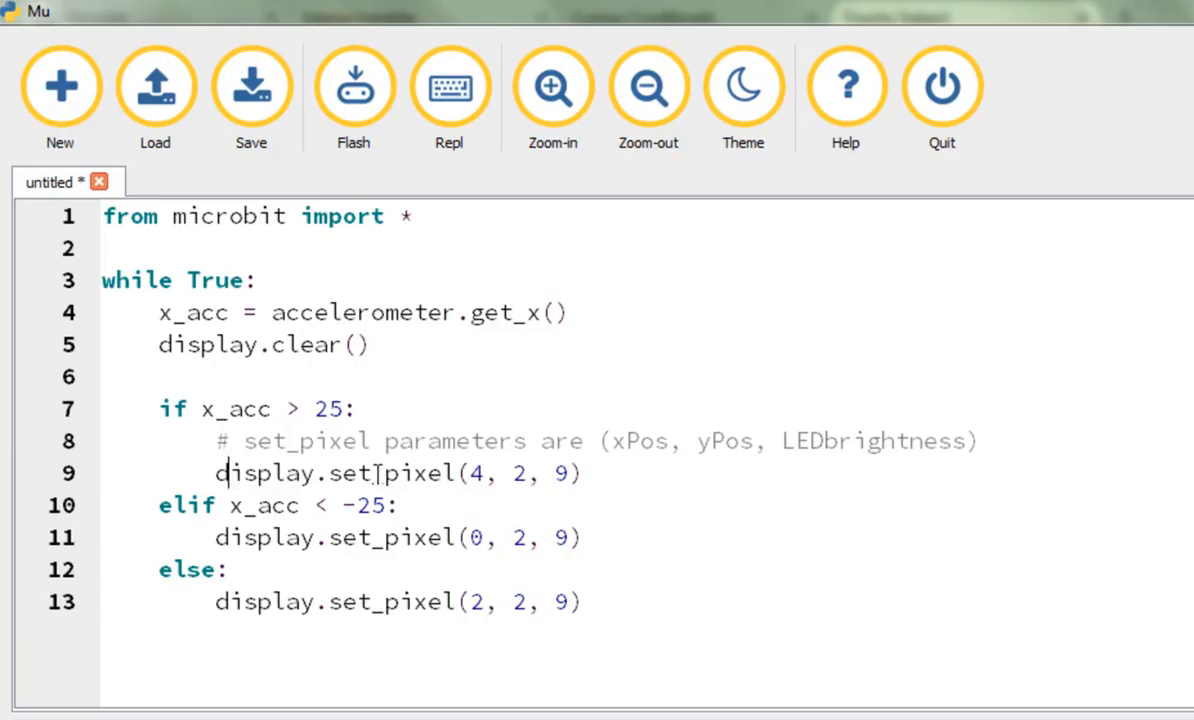
double_click(472, 472)
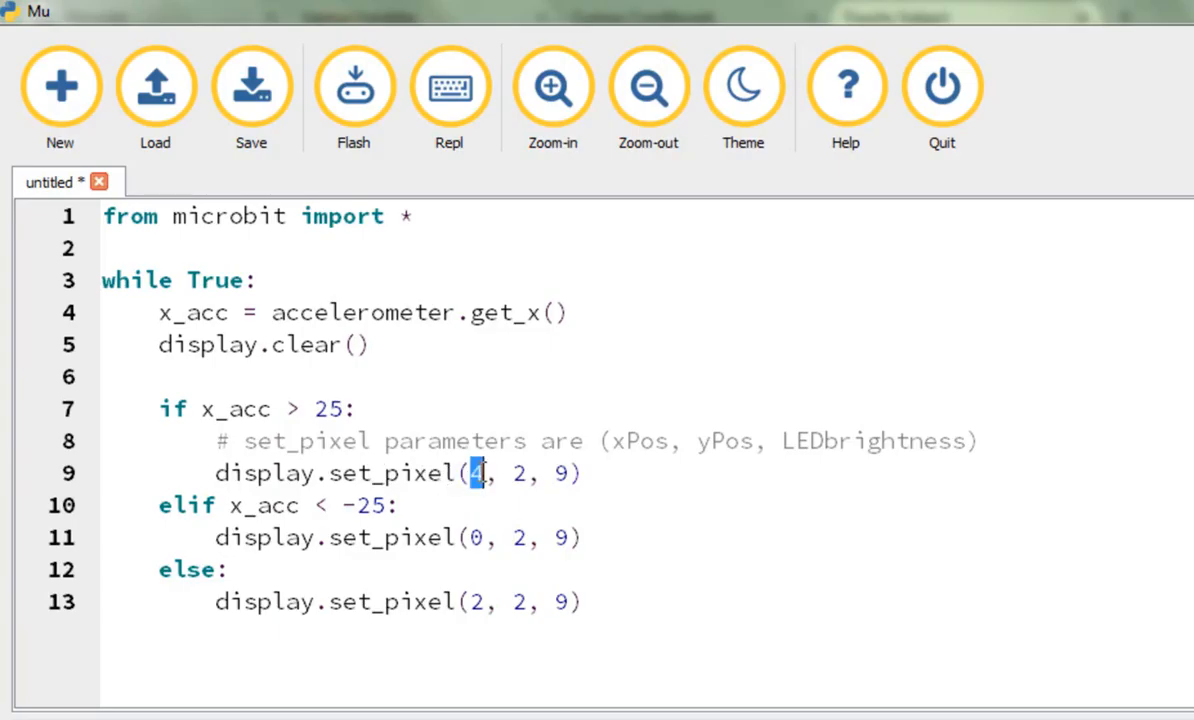
mouse_move(502, 476)
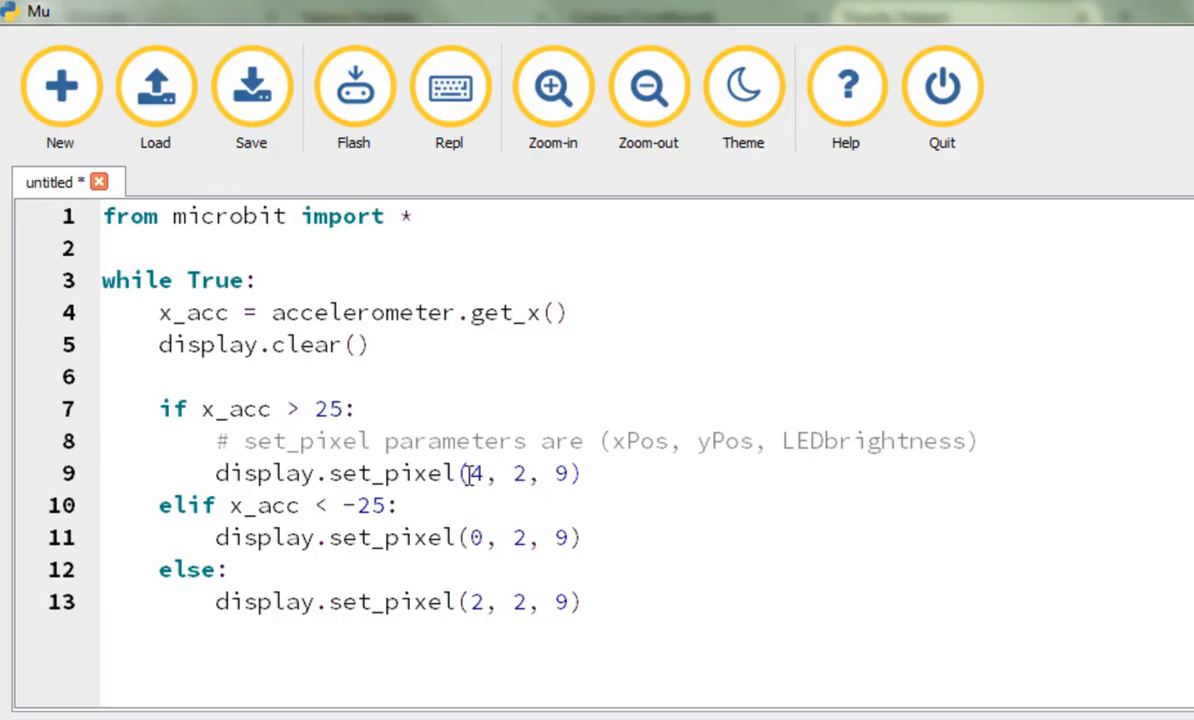
double_click(474, 474)
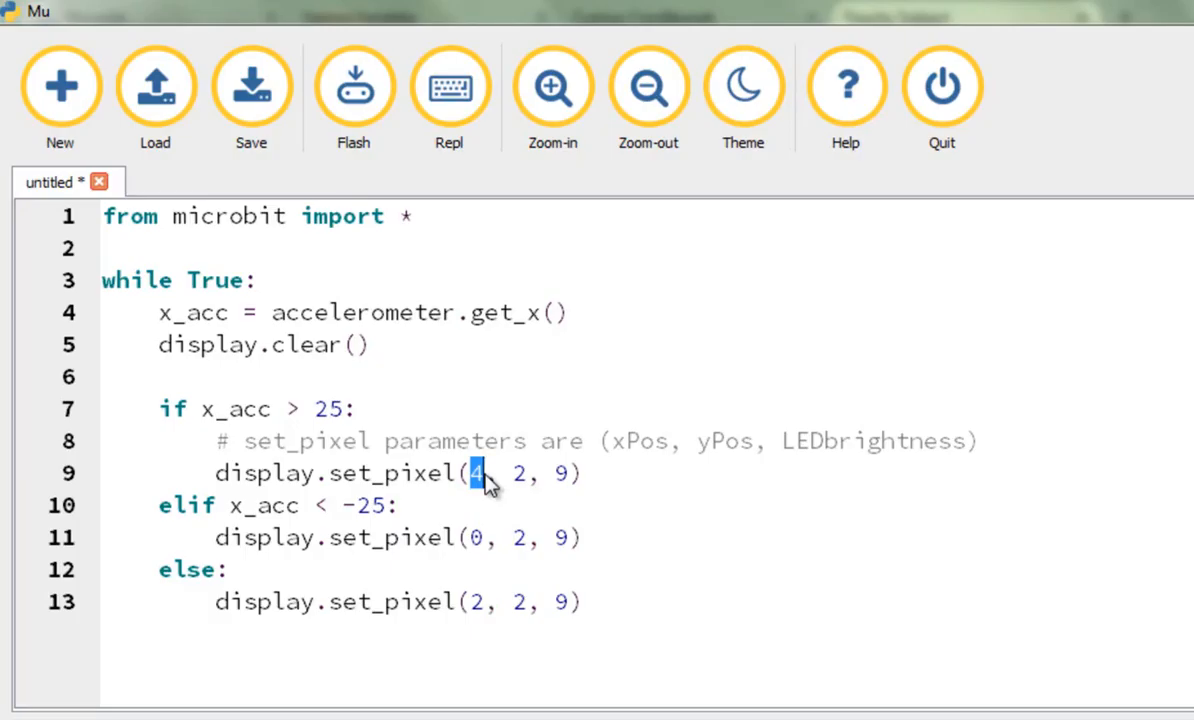
mouse_move(476, 486)
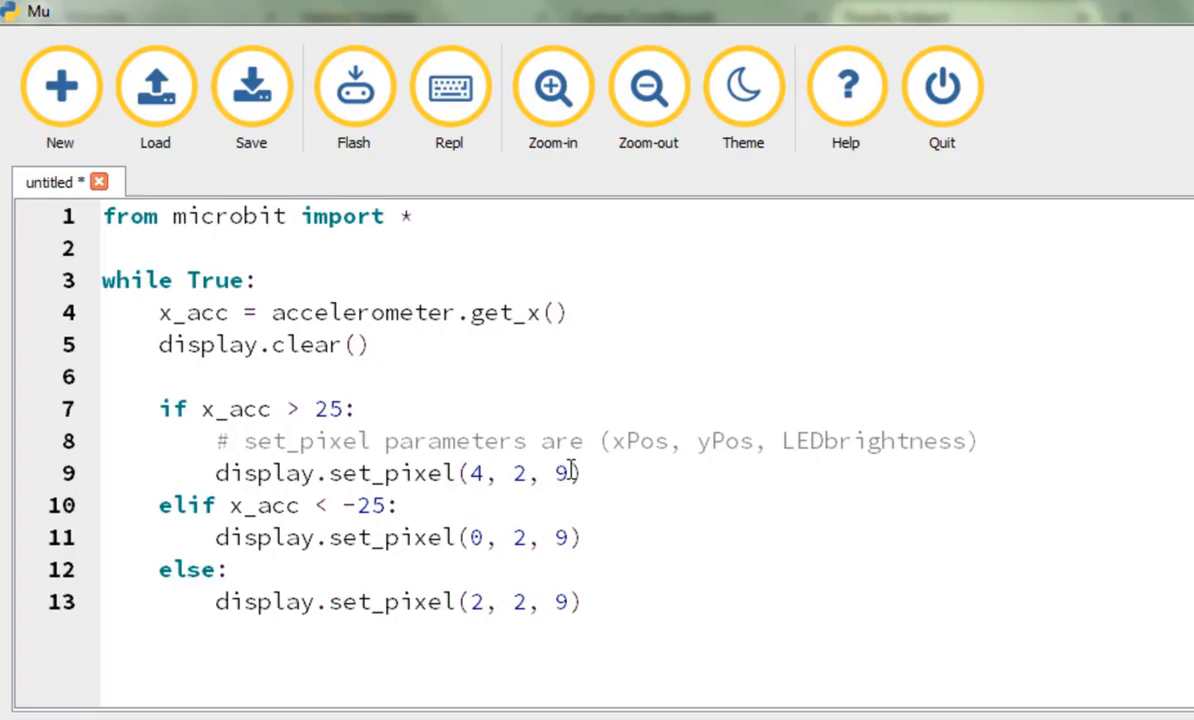
double_click(556, 474)
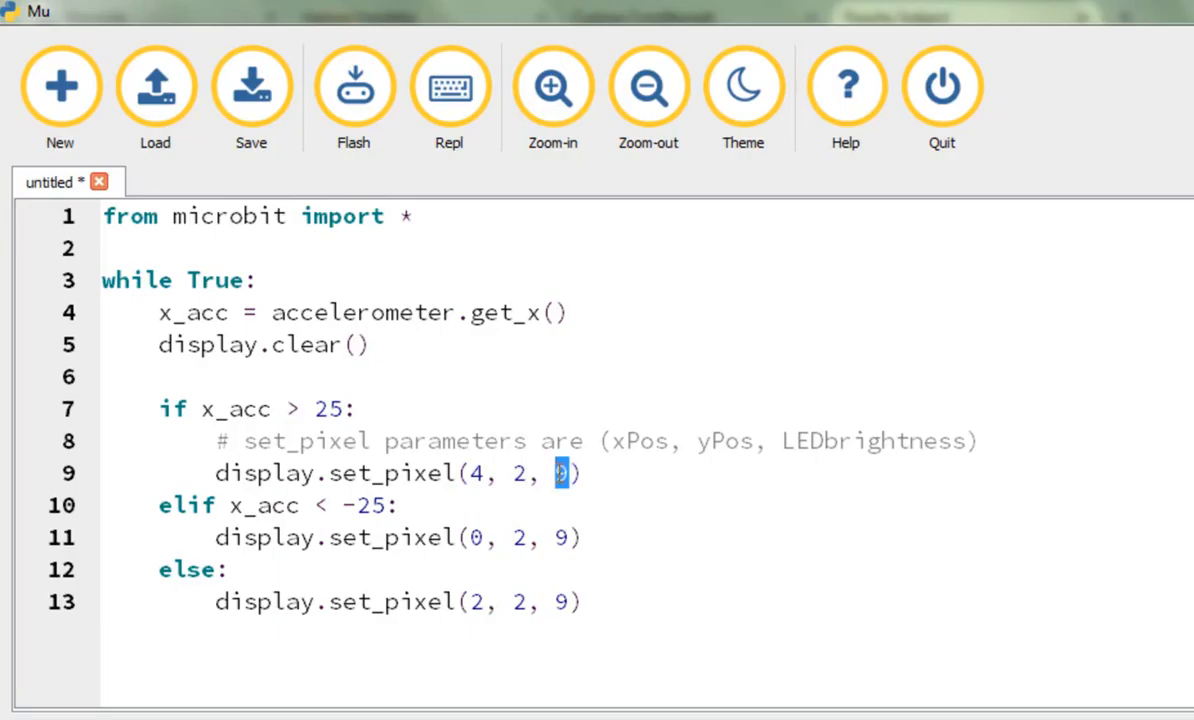
mouse_move(808, 442)
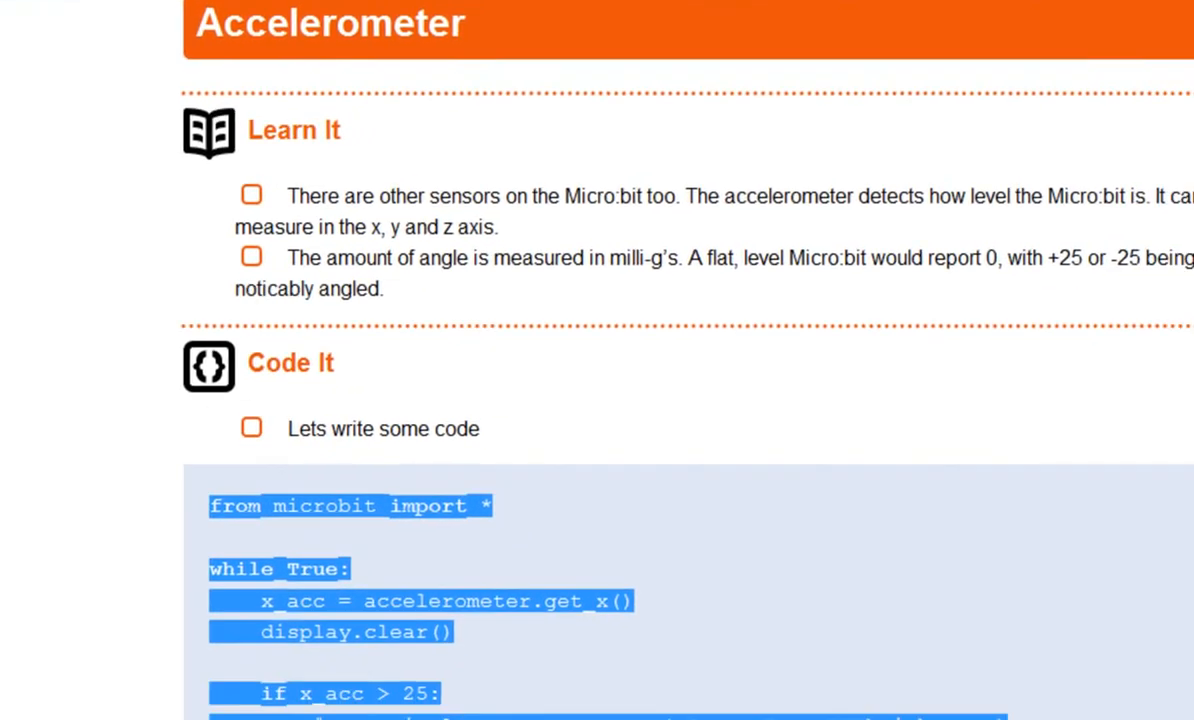
scroll("down", 3)
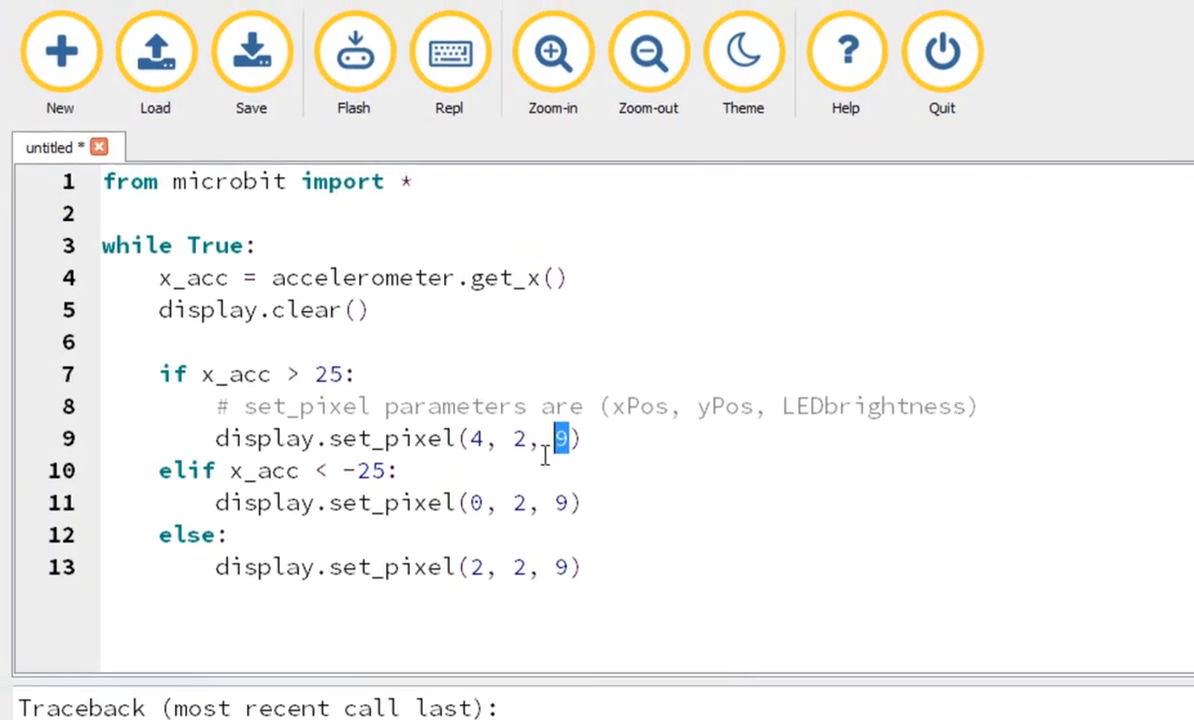
mouse_move(300, 418)
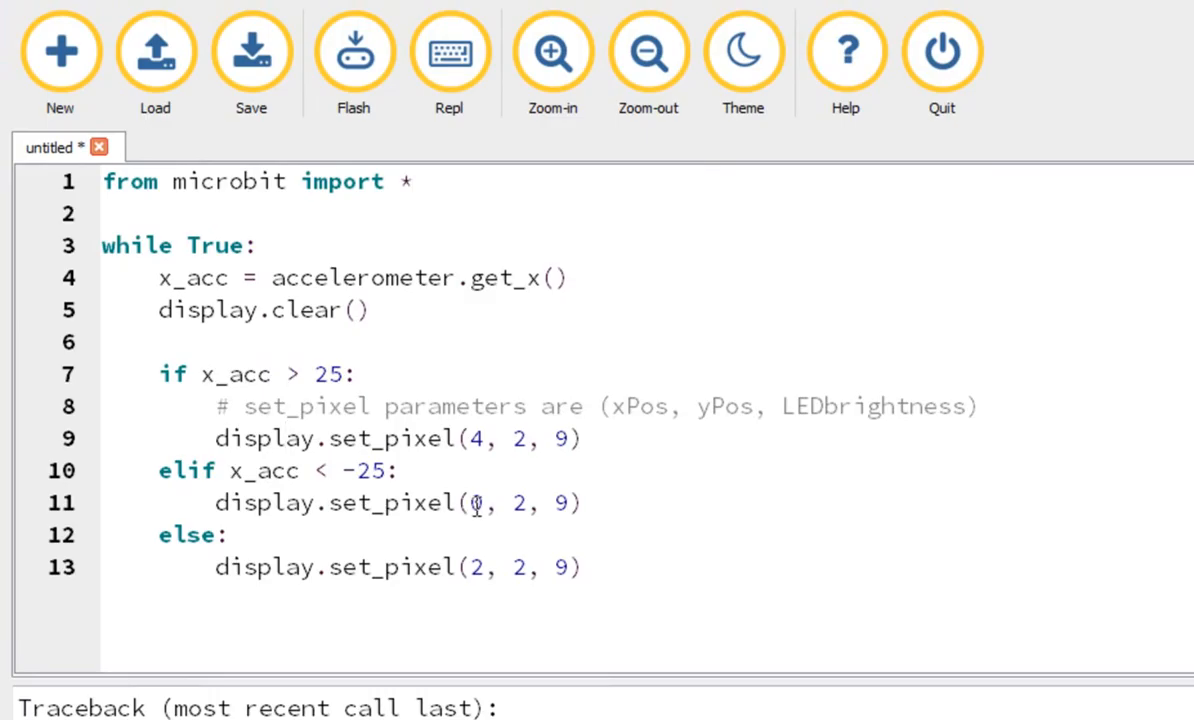
double_click(476, 504)
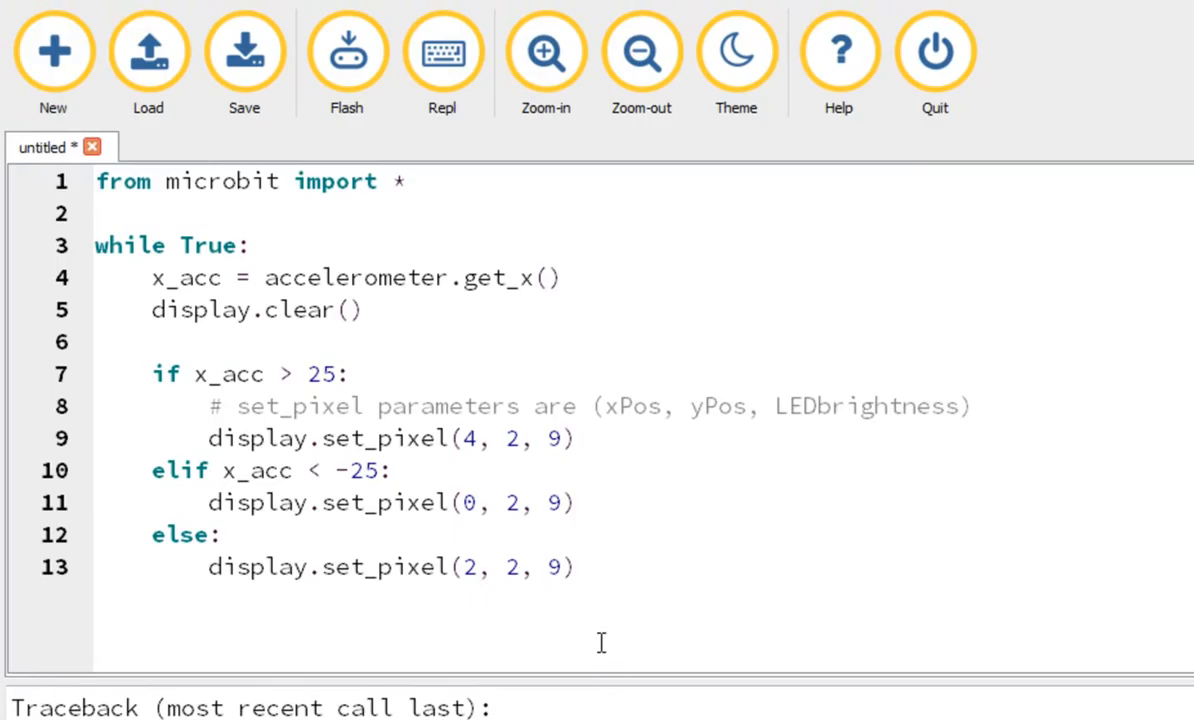
double_click(322, 374)
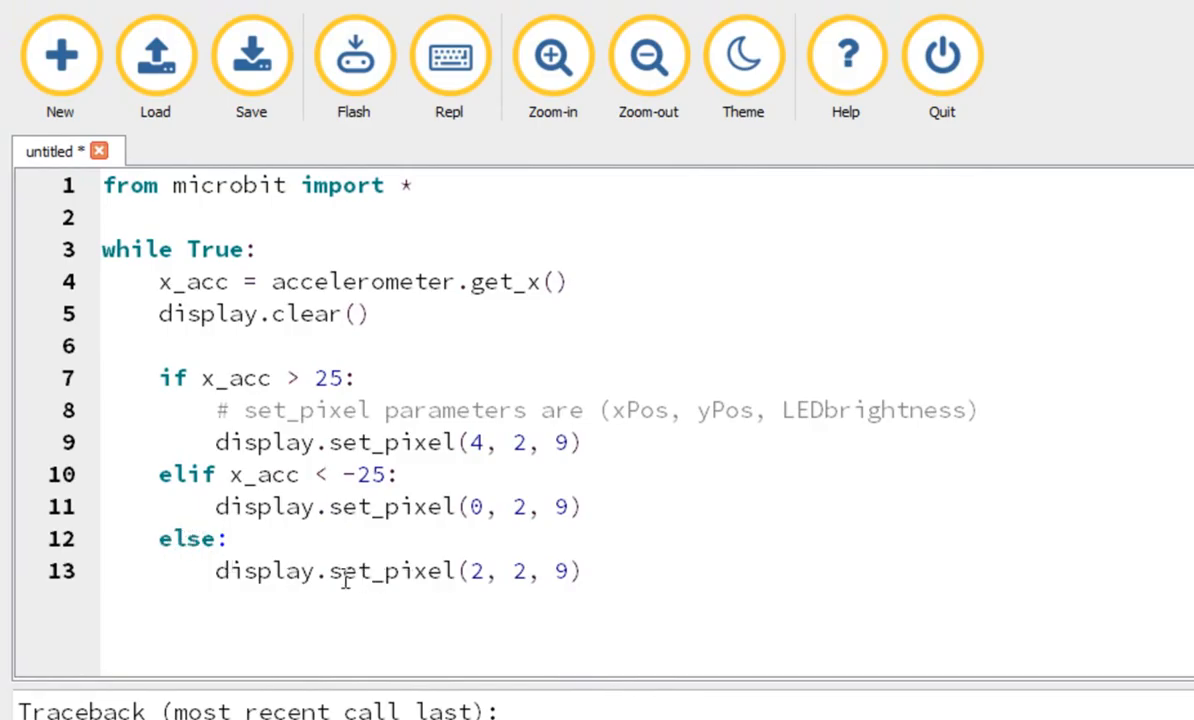
mouse_move(532, 572)
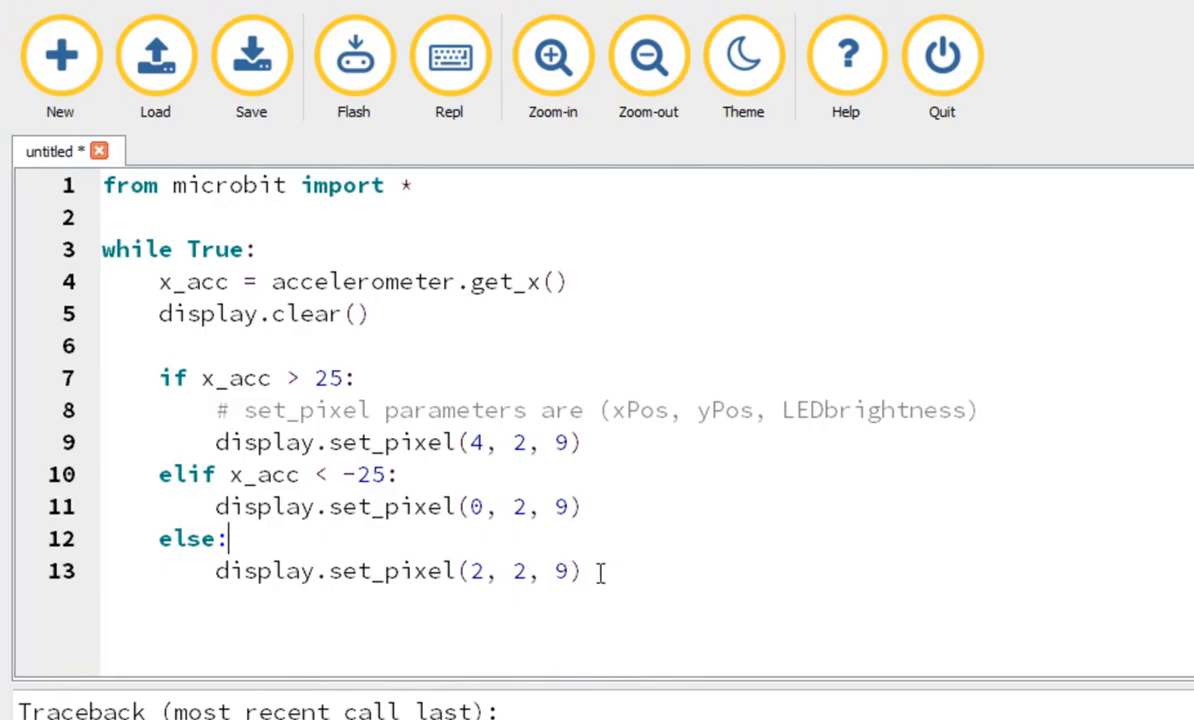
left_click(580, 572)
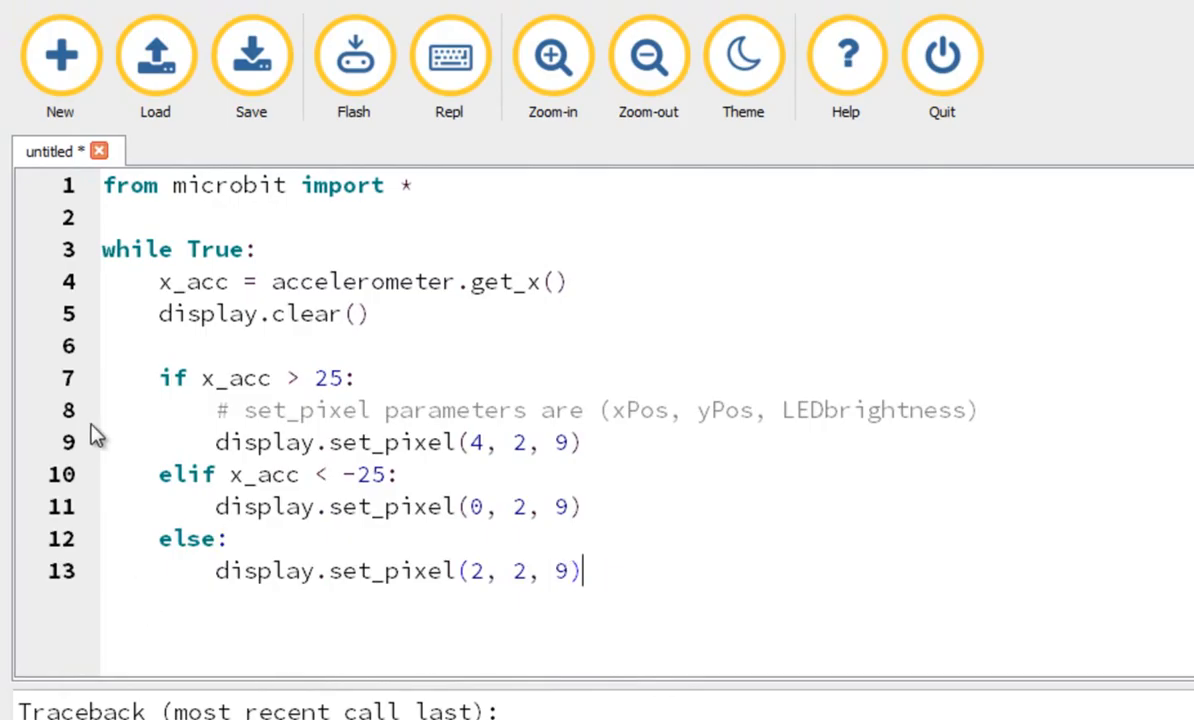
mouse_move(160, 256)
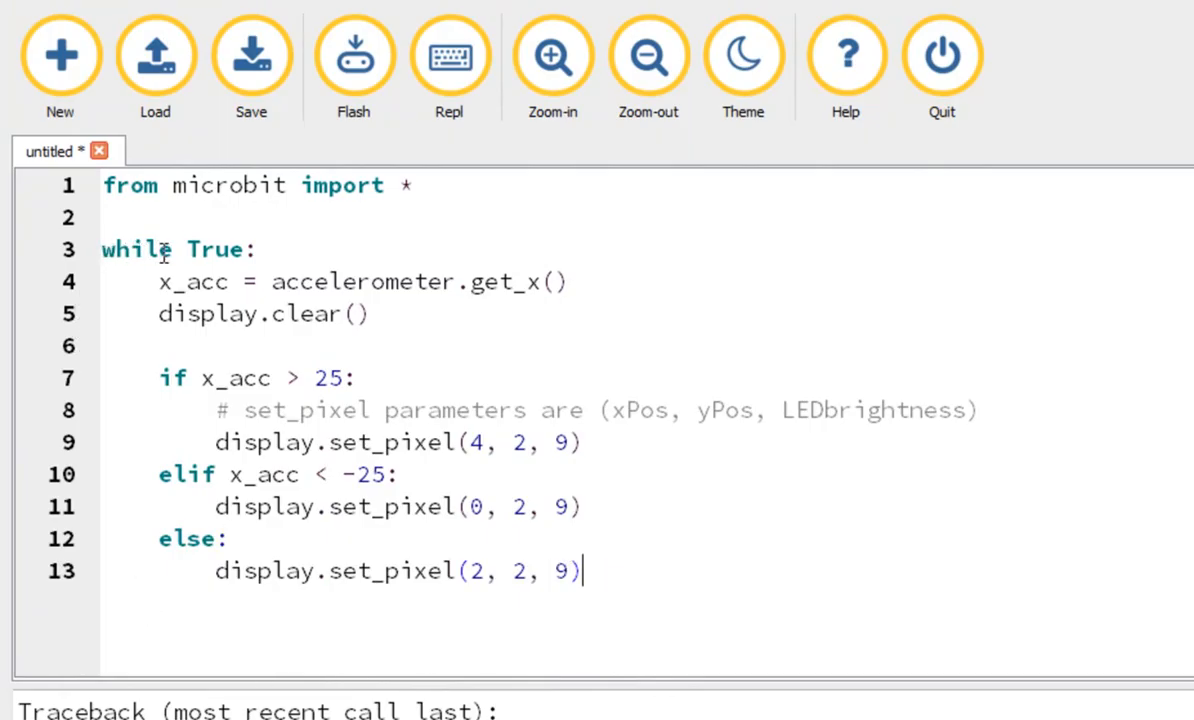
mouse_move(220, 312)
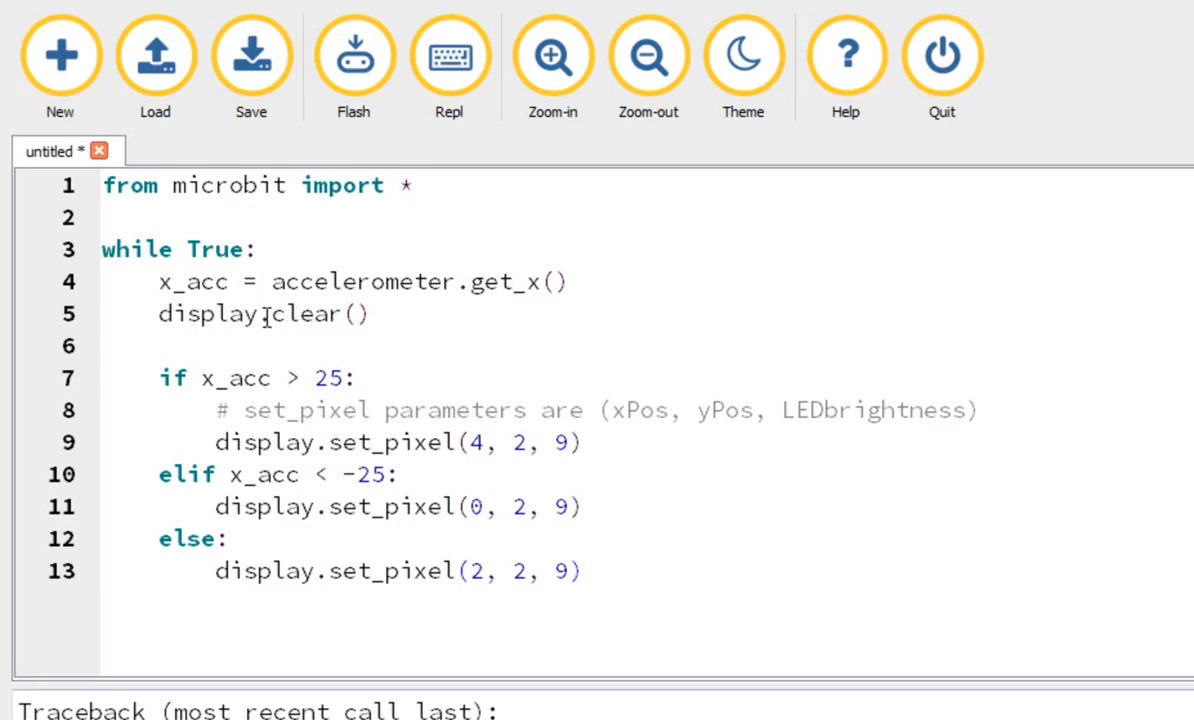
mouse_move(110, 480)
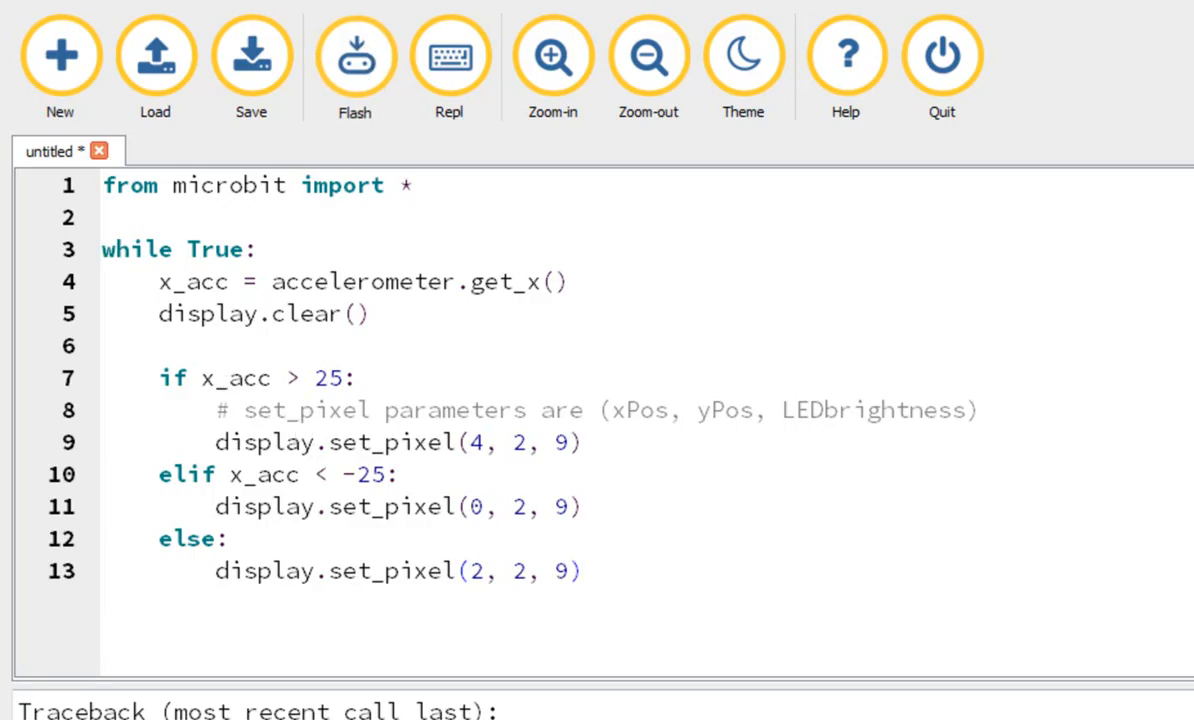
mouse_move(592, 588)
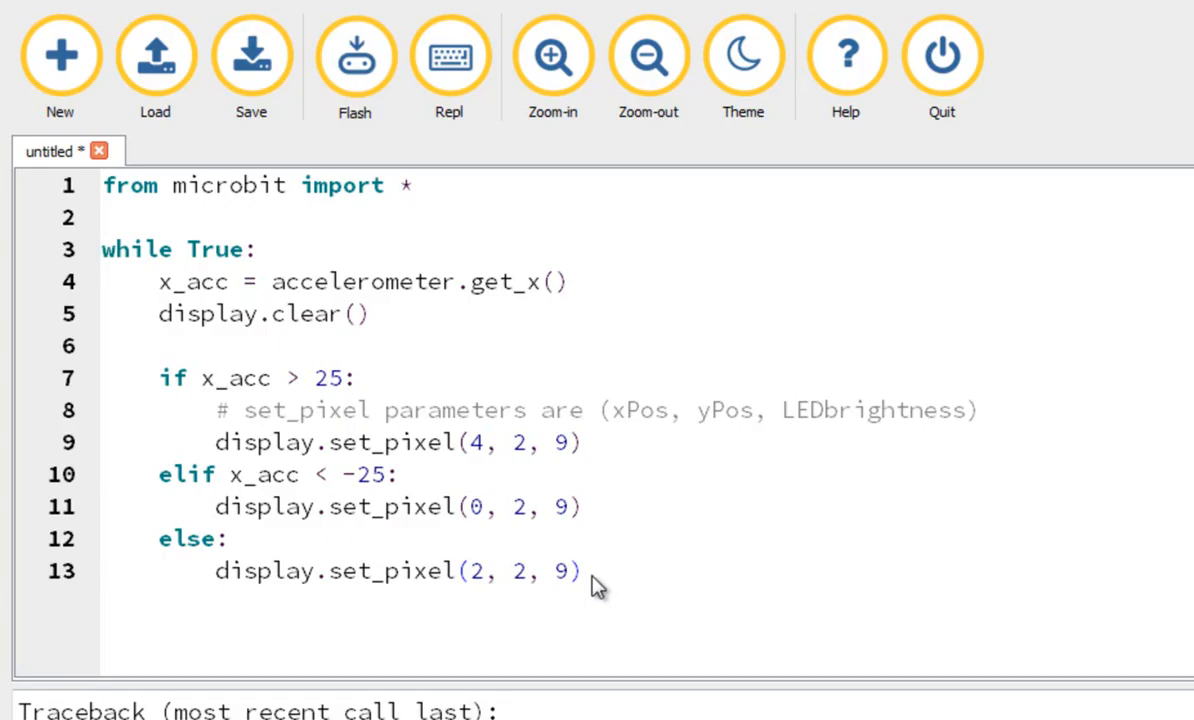
left_click(588, 572)
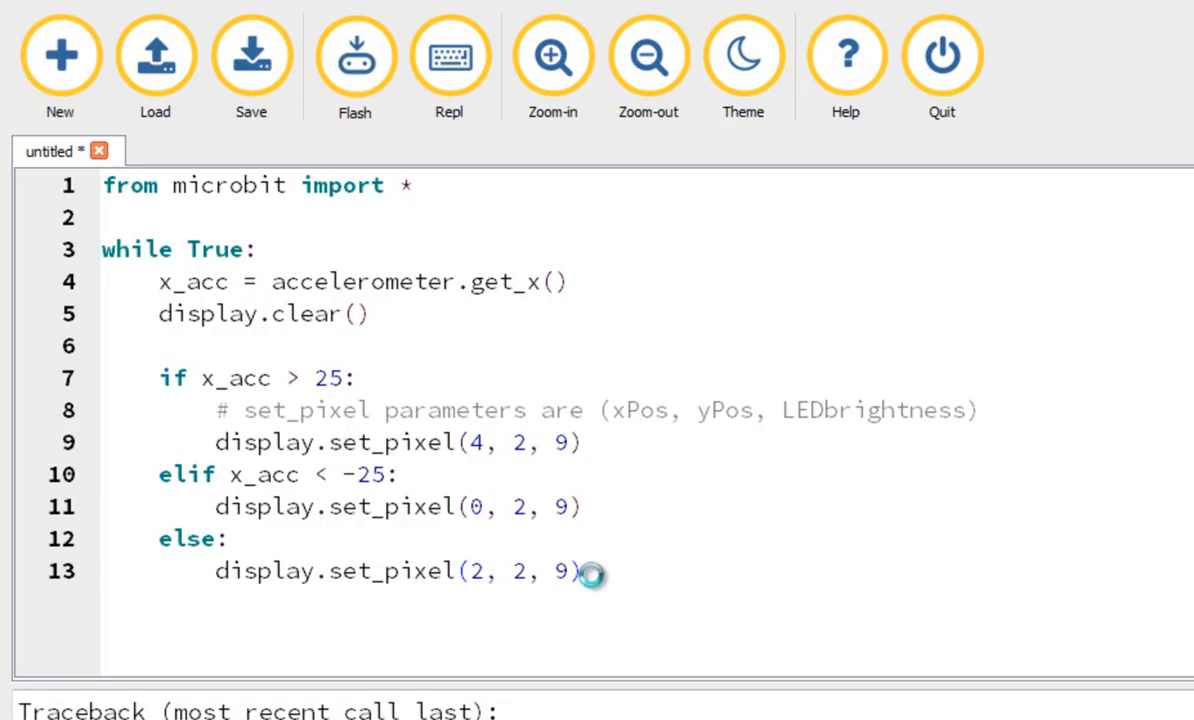
left_click(354, 56)
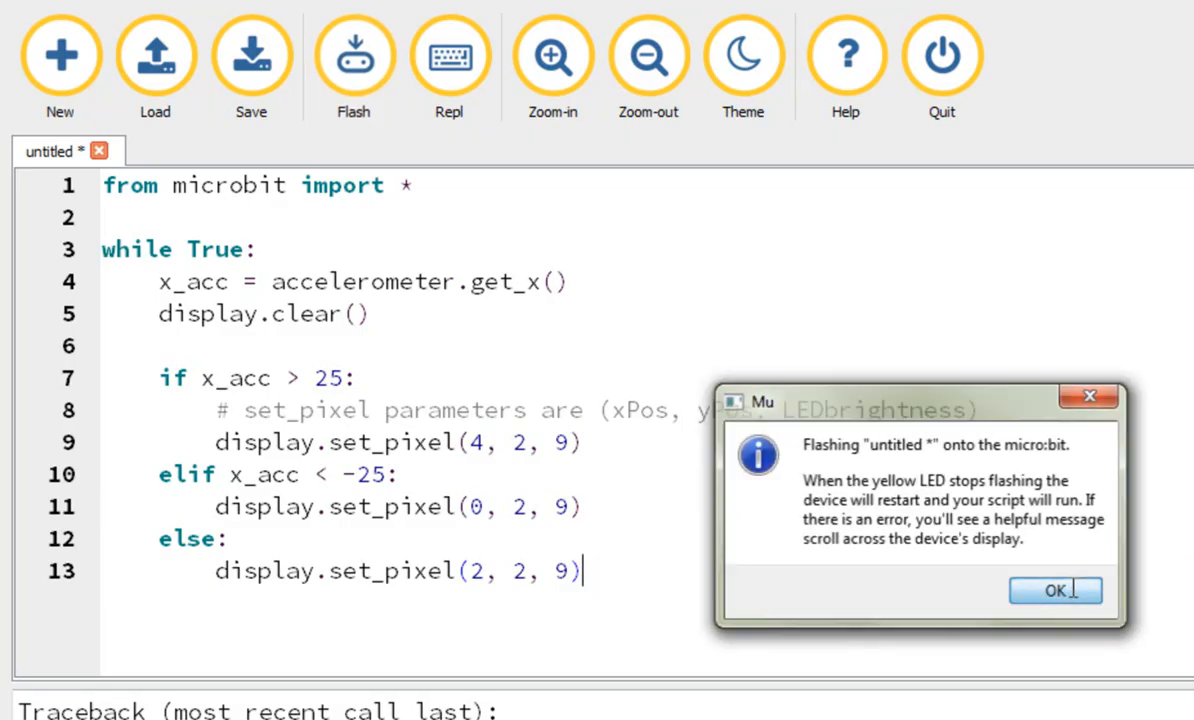
Step: Dismiss the 'Flashing untitled onto the micro:bit' confirmation message
left_click(1056, 588)
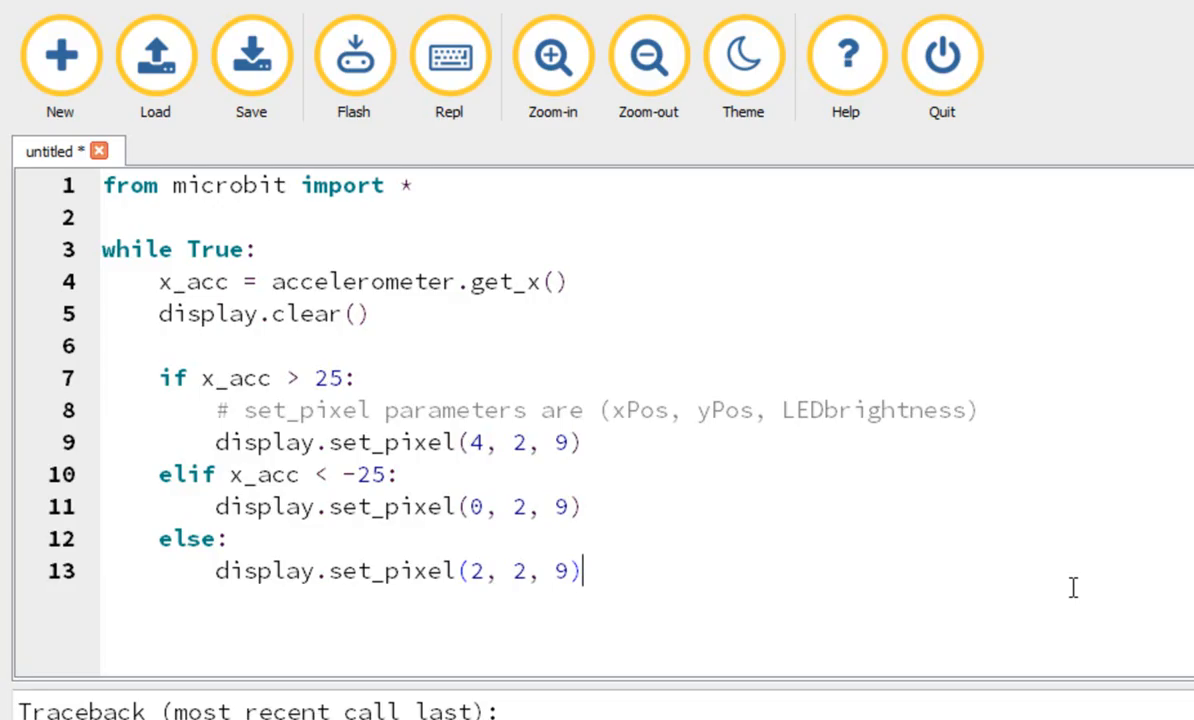
mouse_move(396, 612)
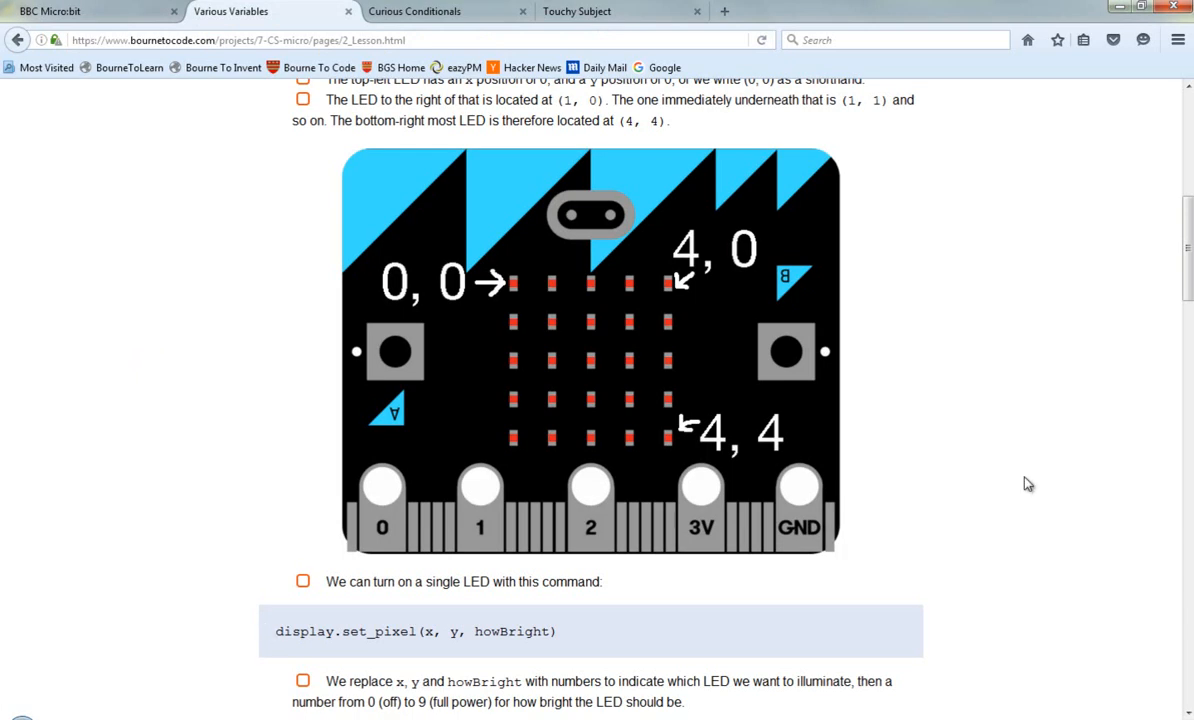
Step: Switch to the Touchy Subject lesson and scroll past the accelerometer code to the x/y pseudocode
scroll("down", 3)
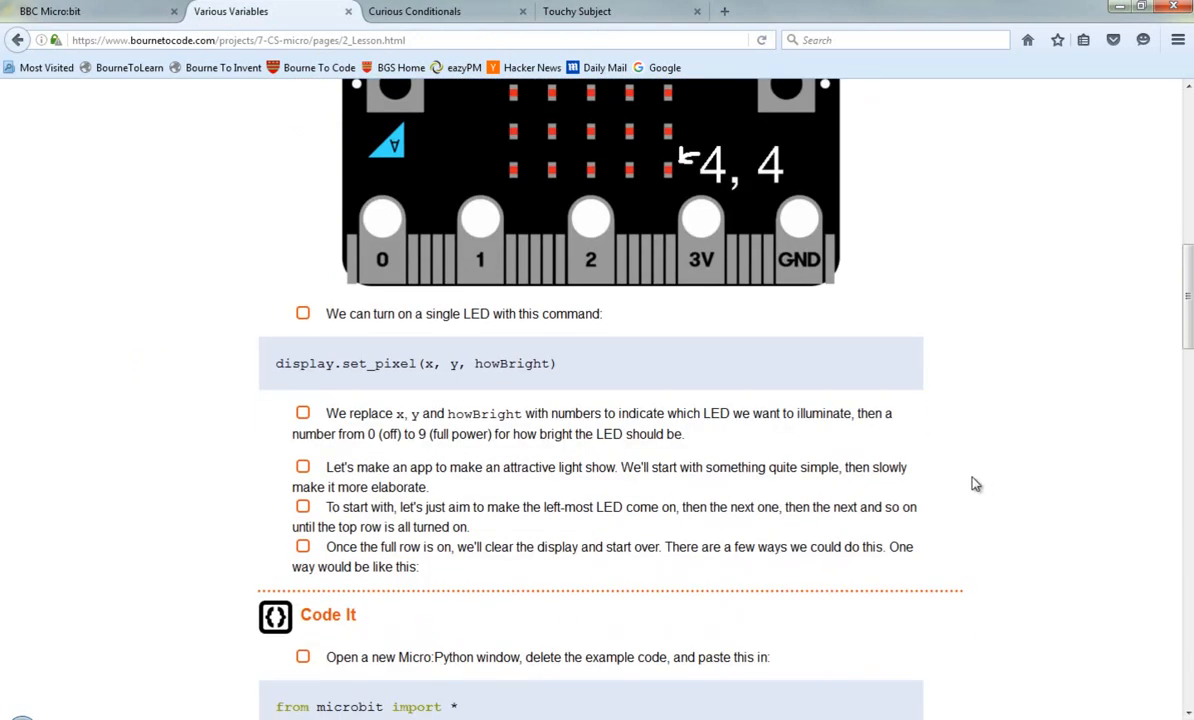
left_click(592, 12)
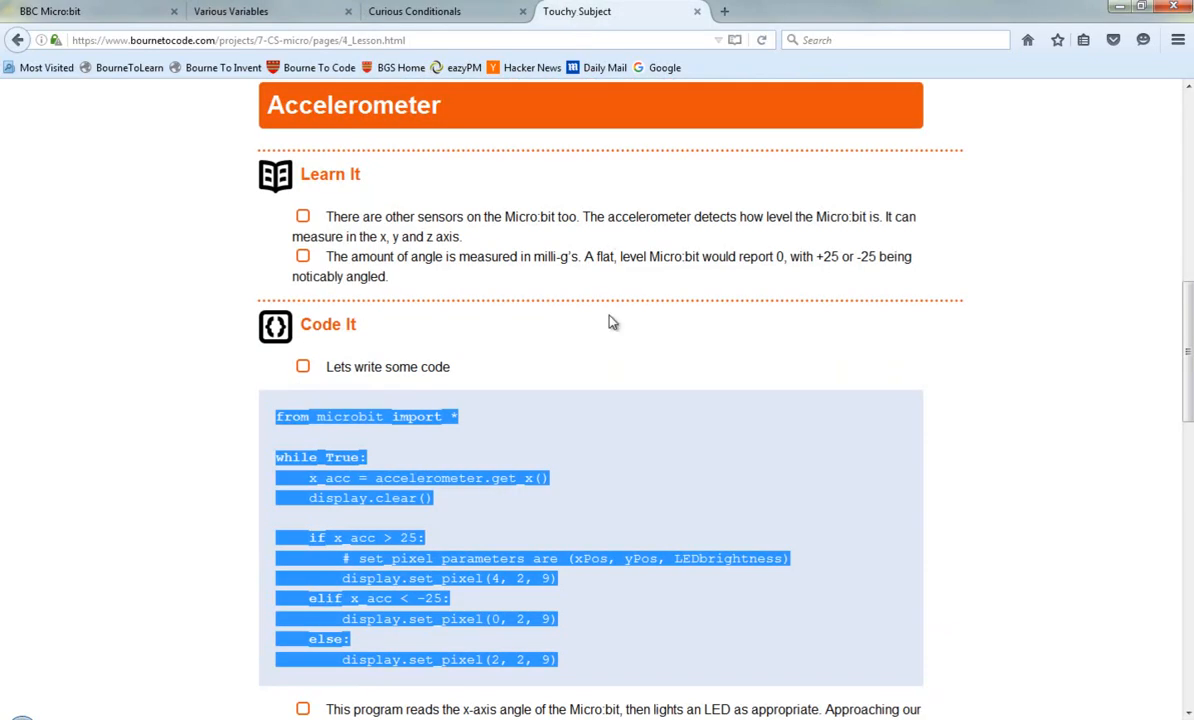
scroll("down", 3)
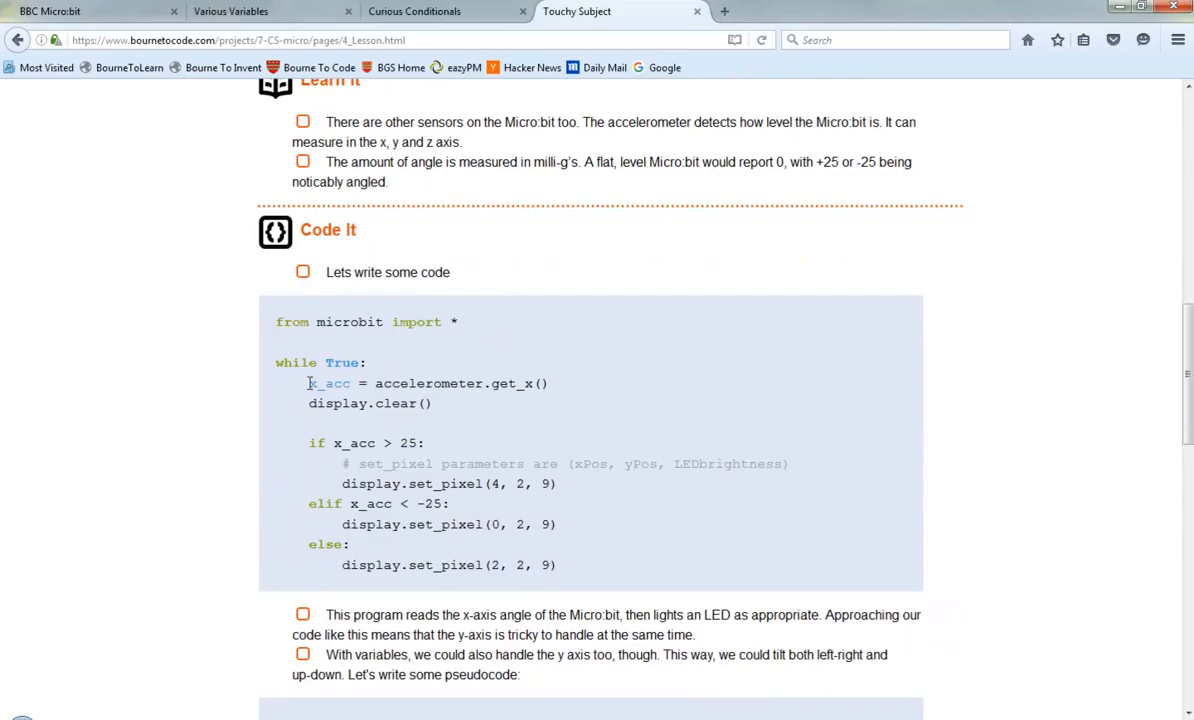
mouse_move(564, 386)
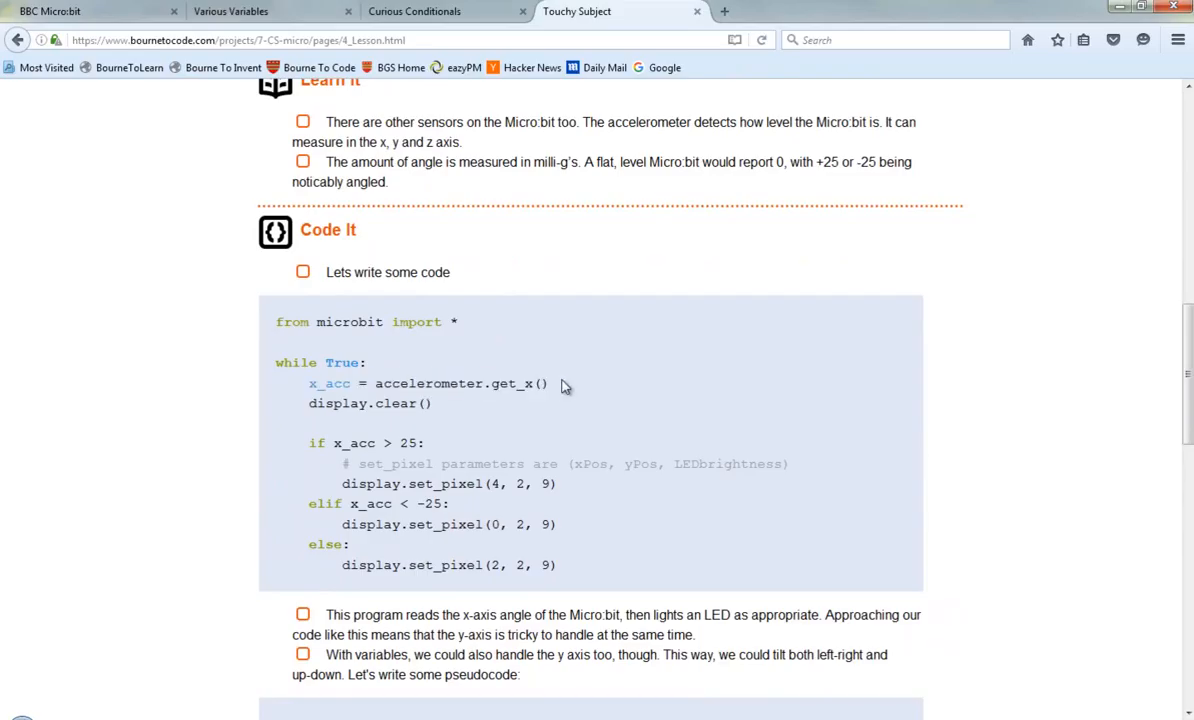
mouse_move(550, 400)
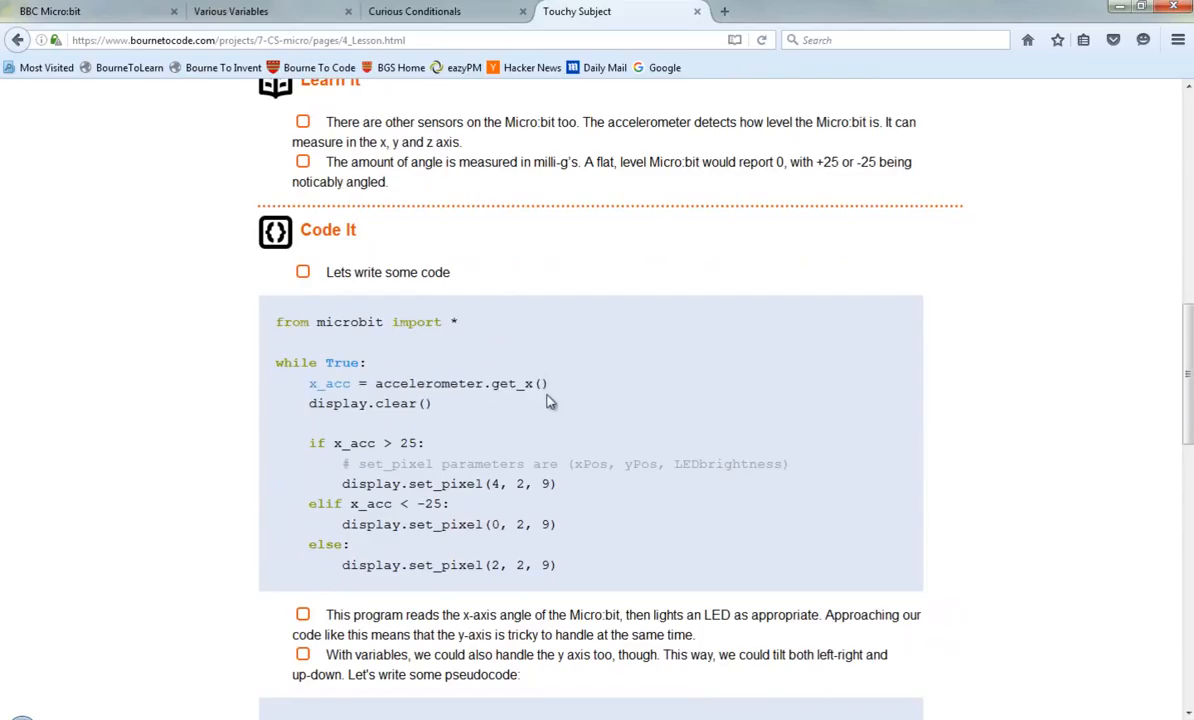
mouse_move(344, 458)
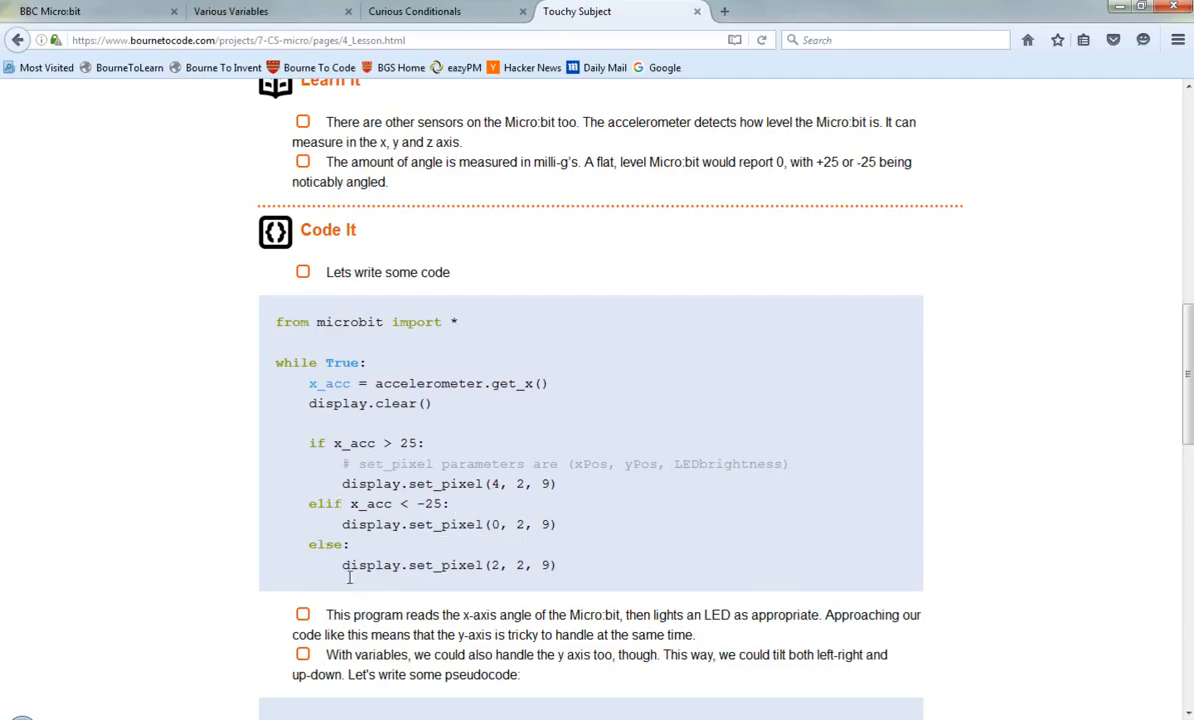
mouse_move(664, 536)
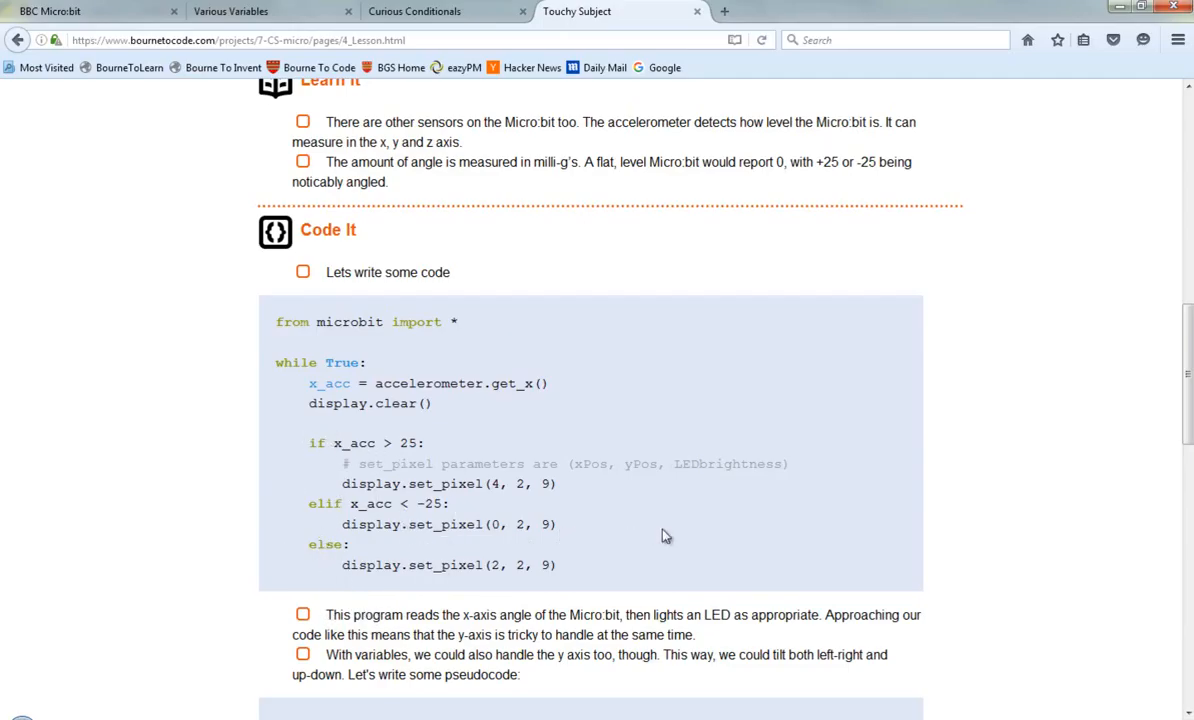
scroll("down", 3)
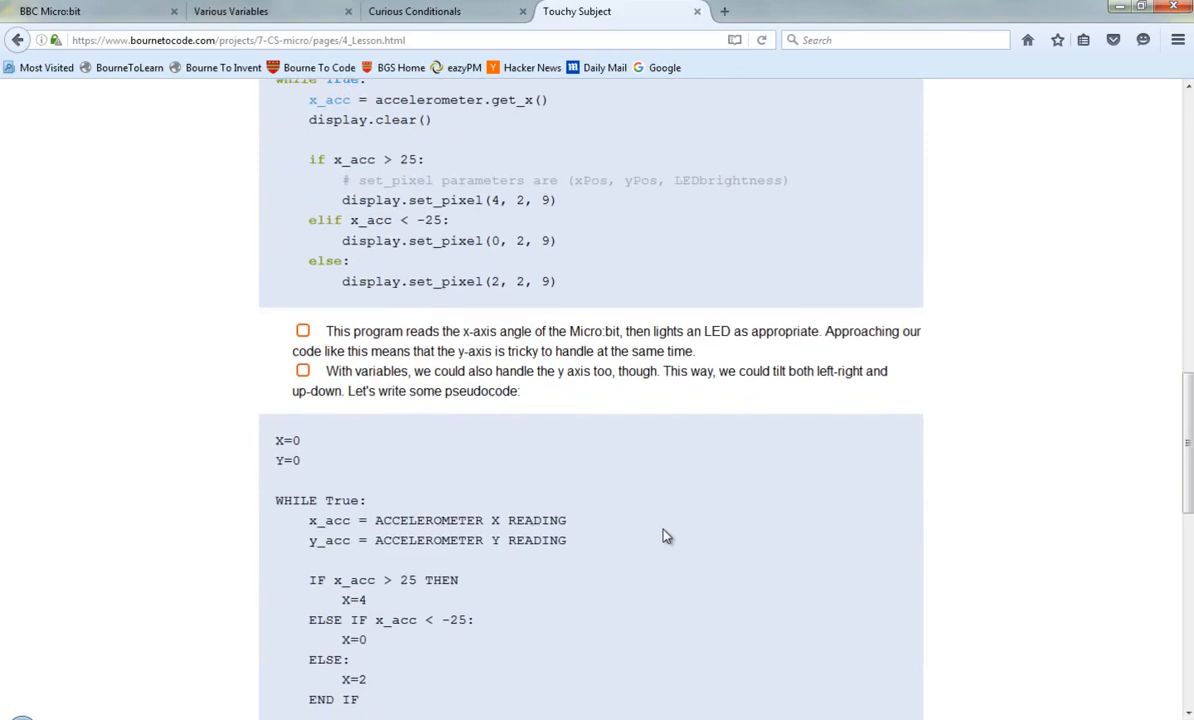
scroll("down", 3)
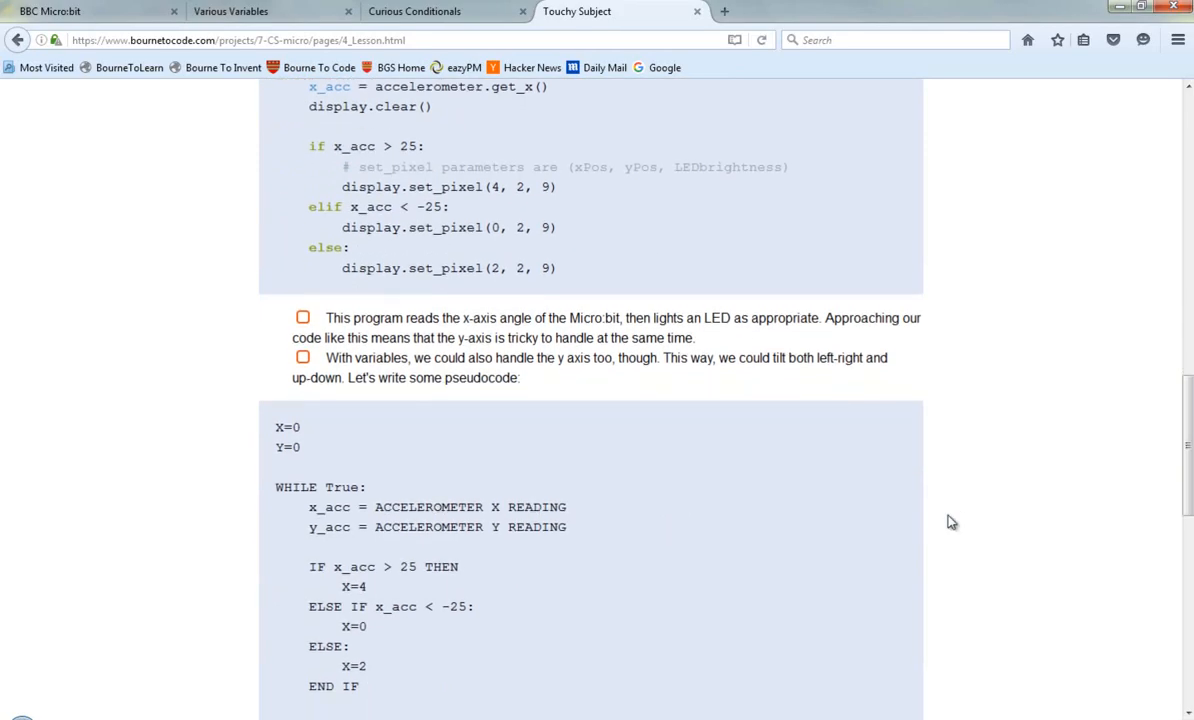
scroll("down", 3)
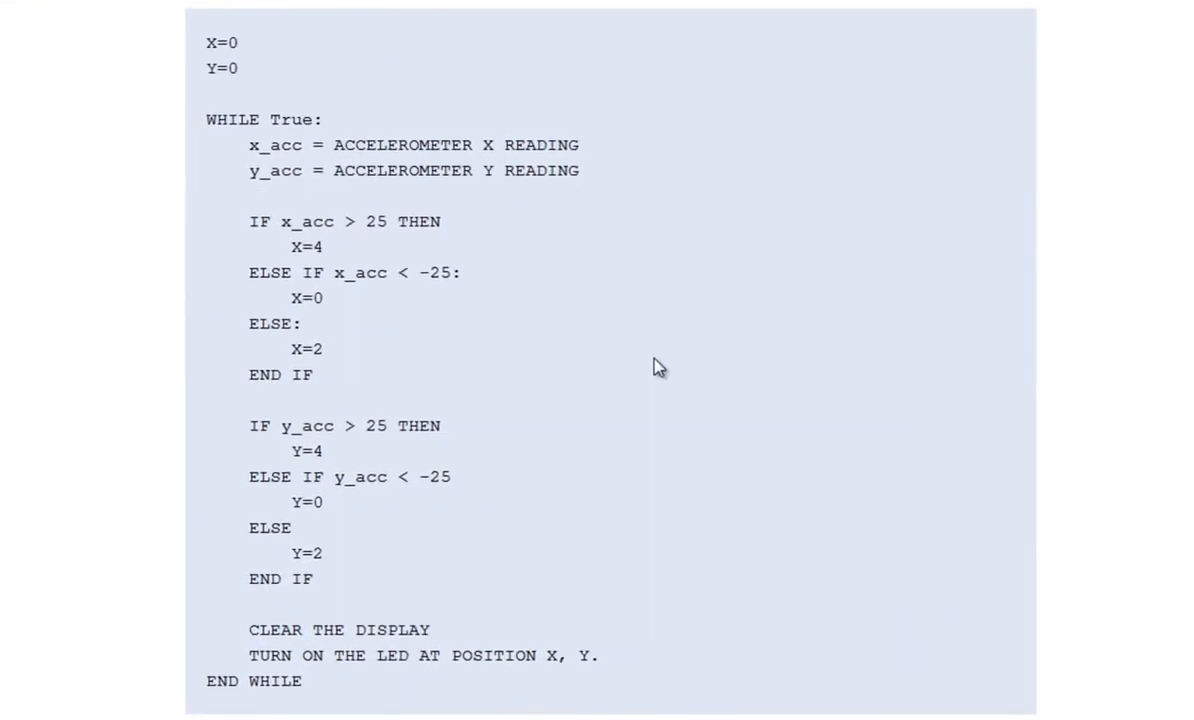
left_click(240, 70)
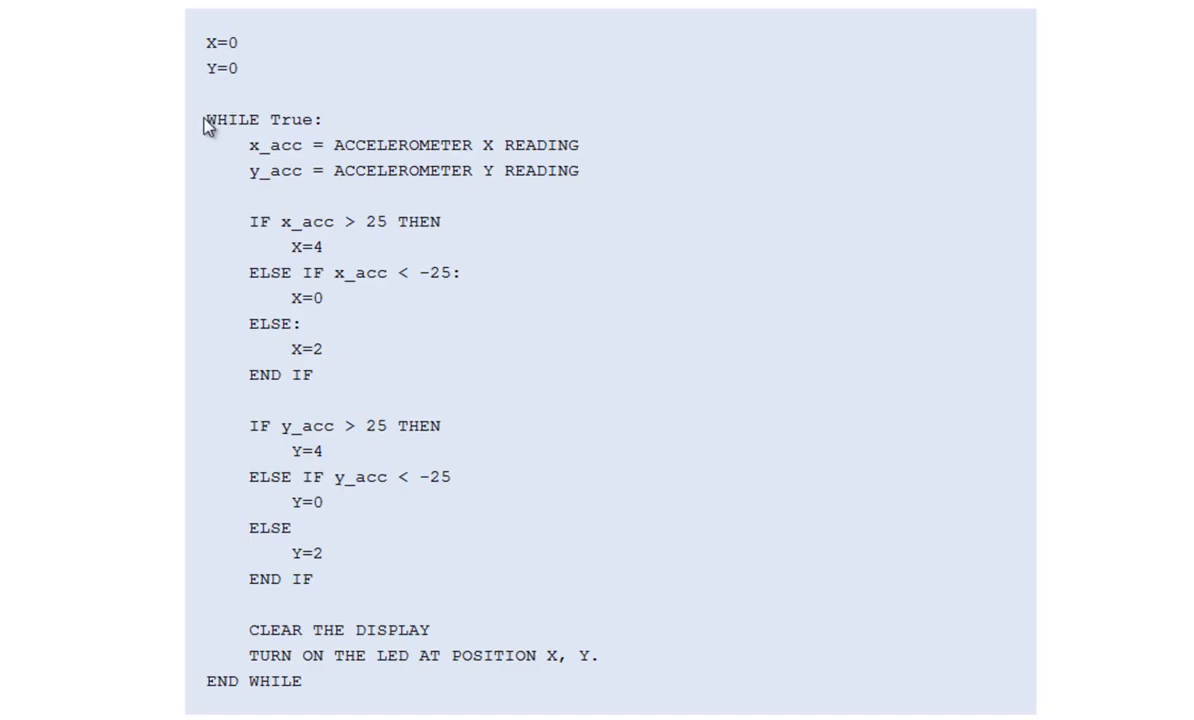
left_click_drag(206, 42, 240, 68)
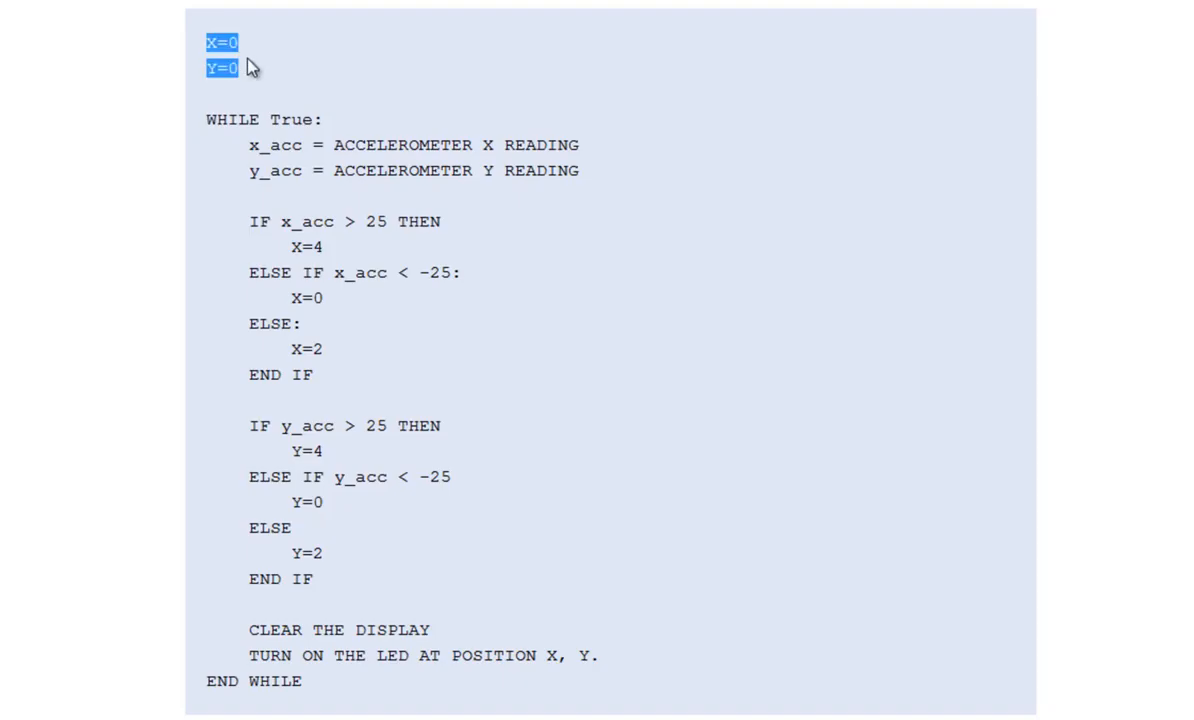
left_click(234, 68)
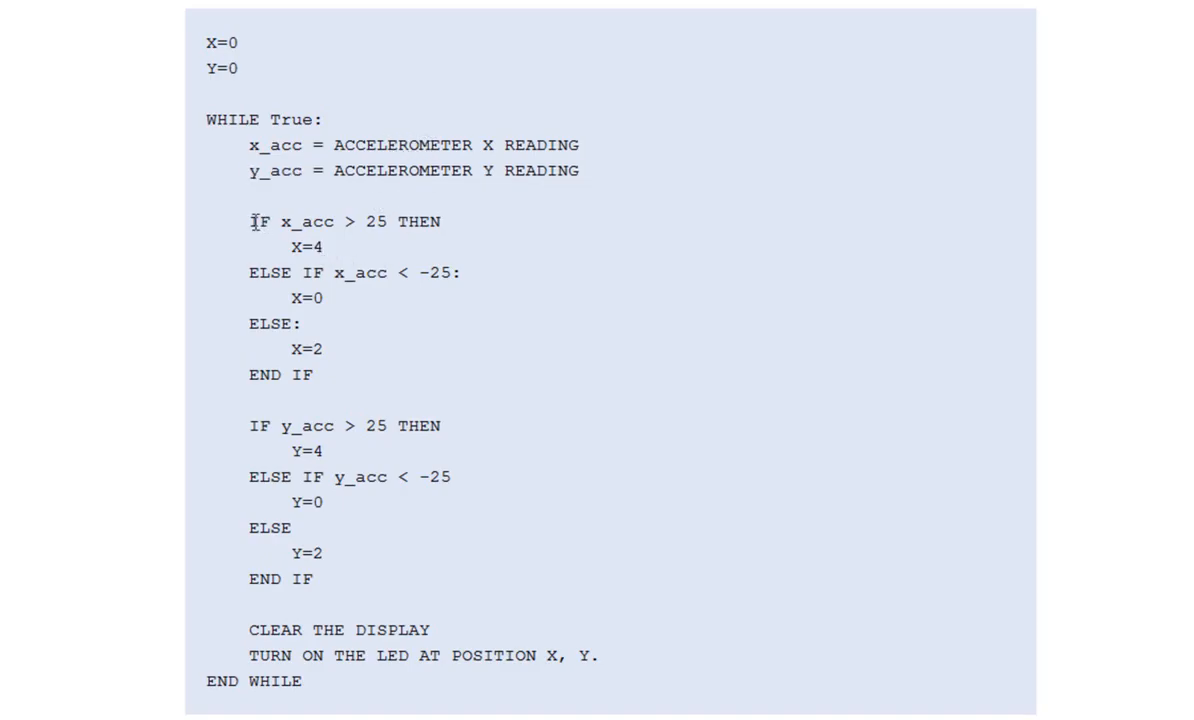
left_click_drag(248, 220, 316, 376)
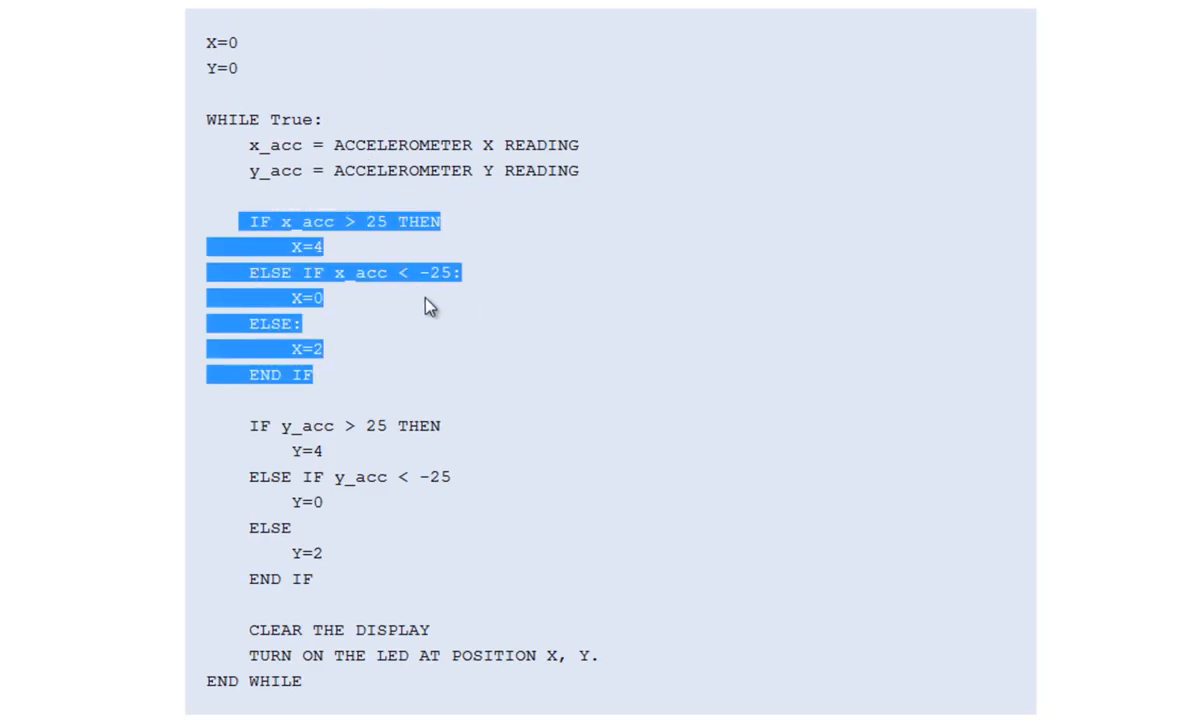
left_click(356, 504)
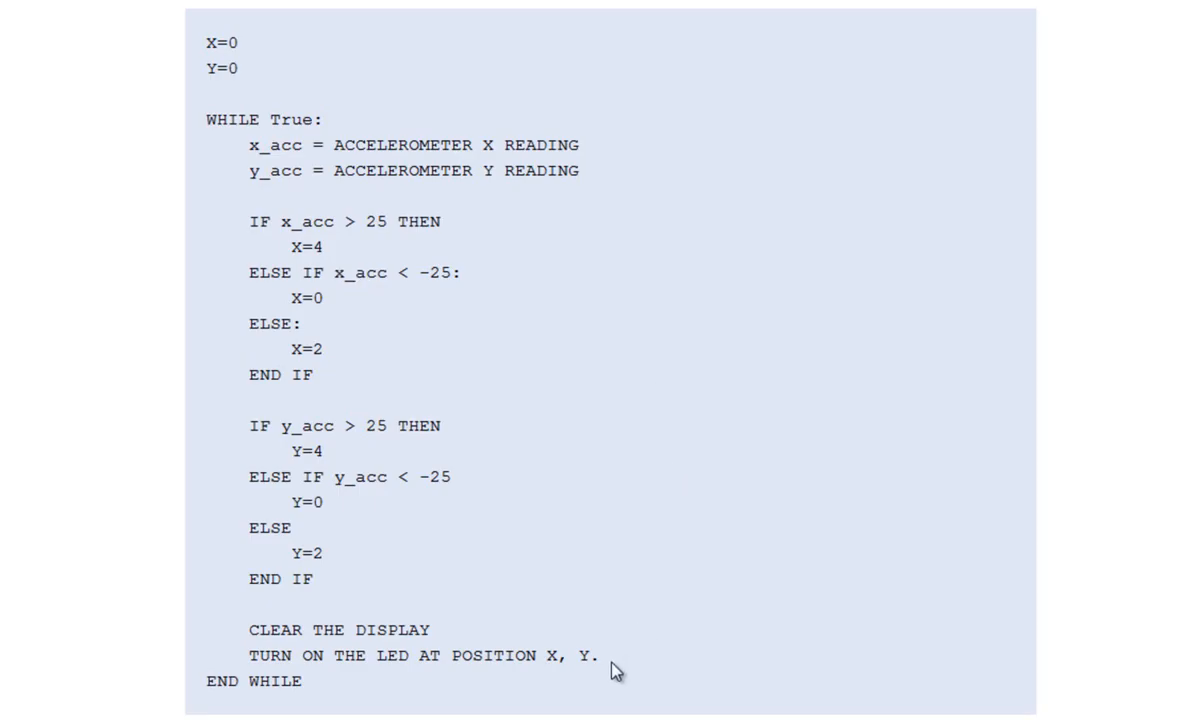
mouse_move(526, 556)
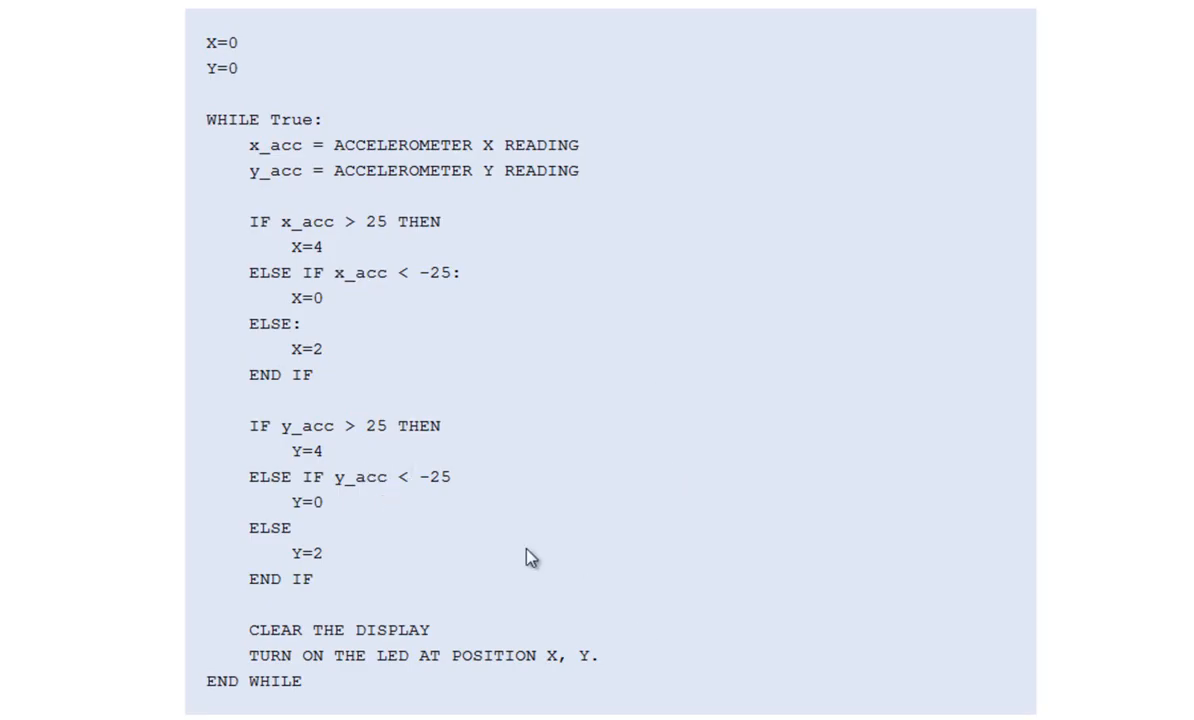
left_click(282, 452)
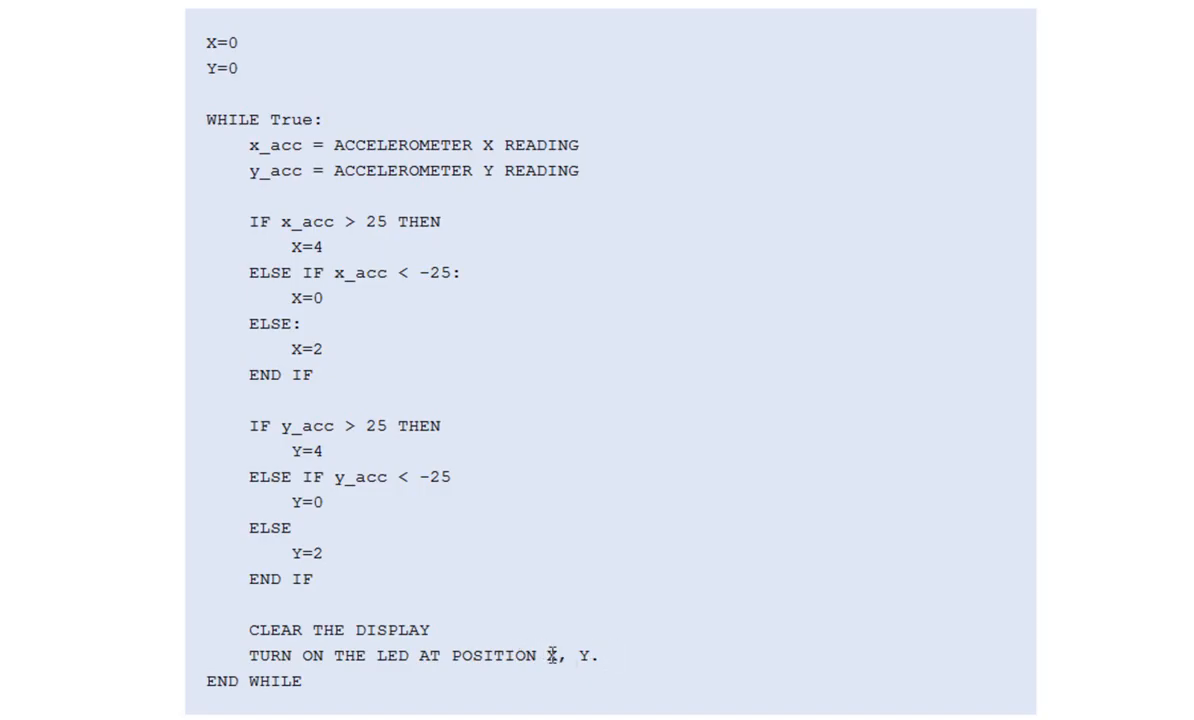
Step: Scroll the lesson page down to the Badge It section with Silver and Gold tasks
scroll("down", 3)
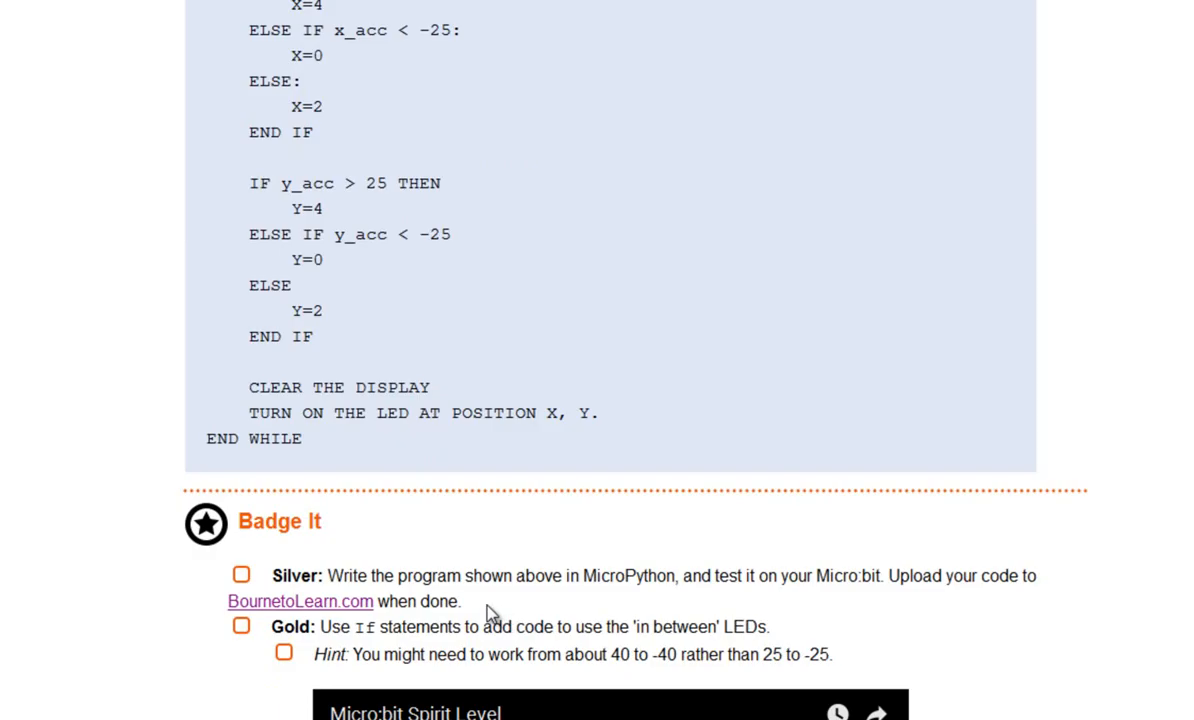
mouse_move(498, 612)
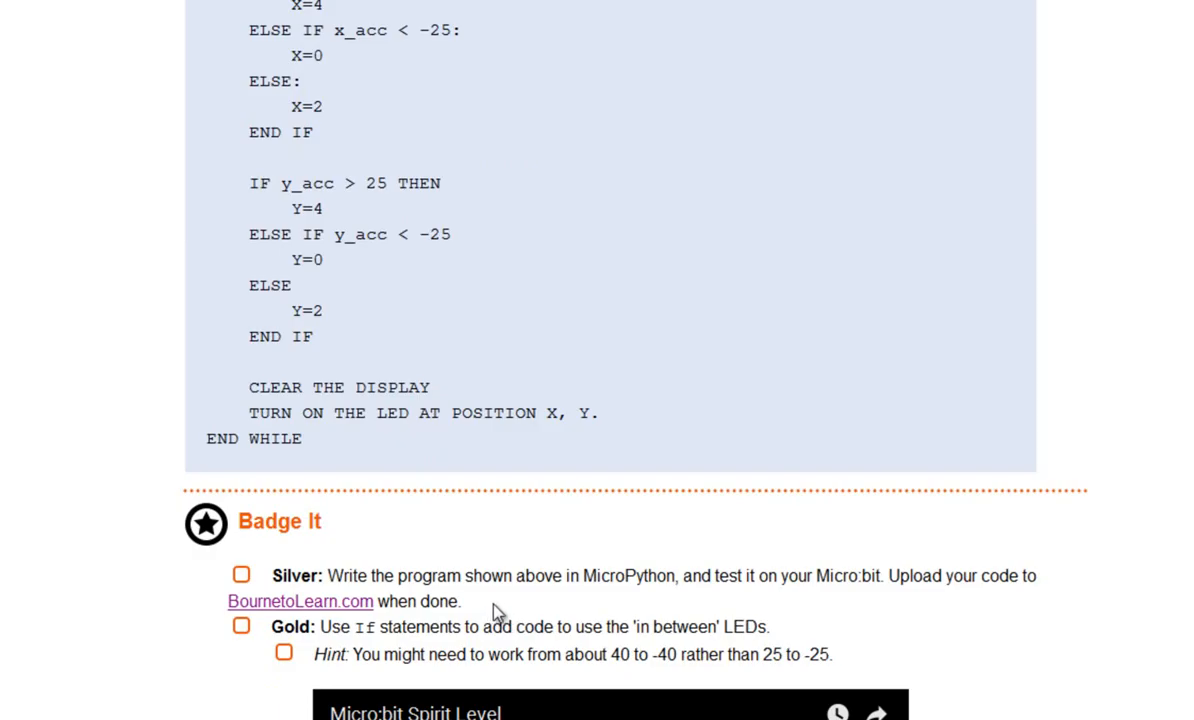
mouse_move(486, 82)
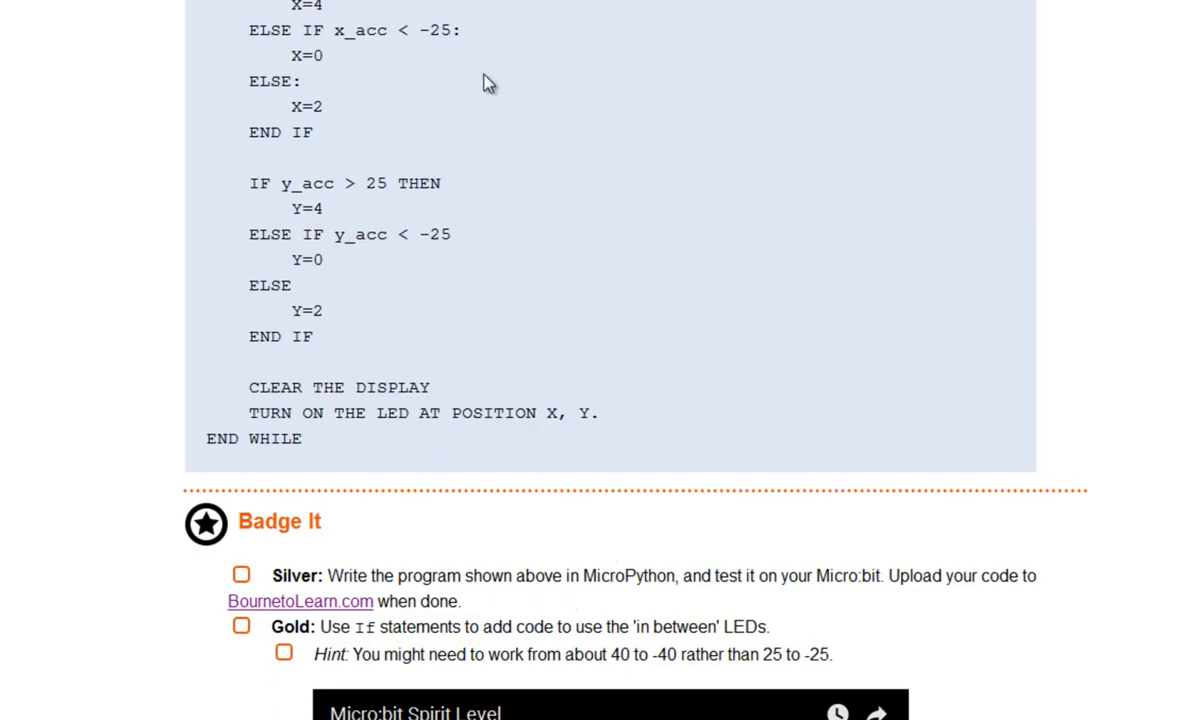
mouse_move(580, 276)
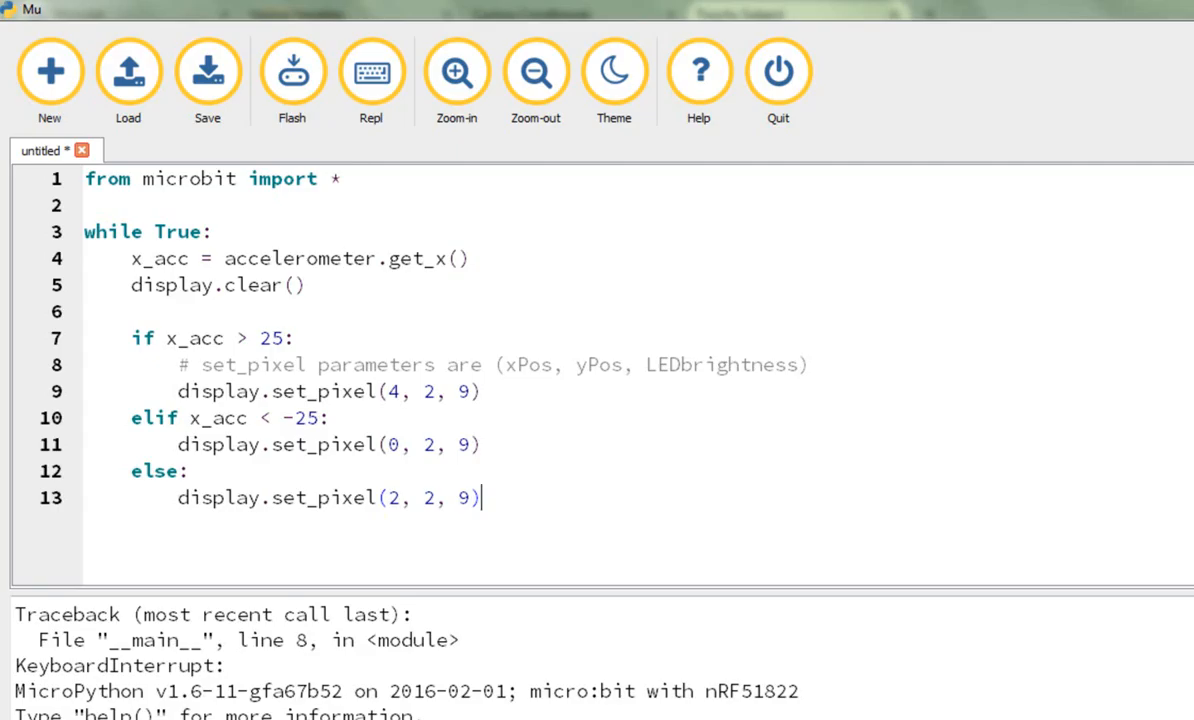
double_click(258, 640)
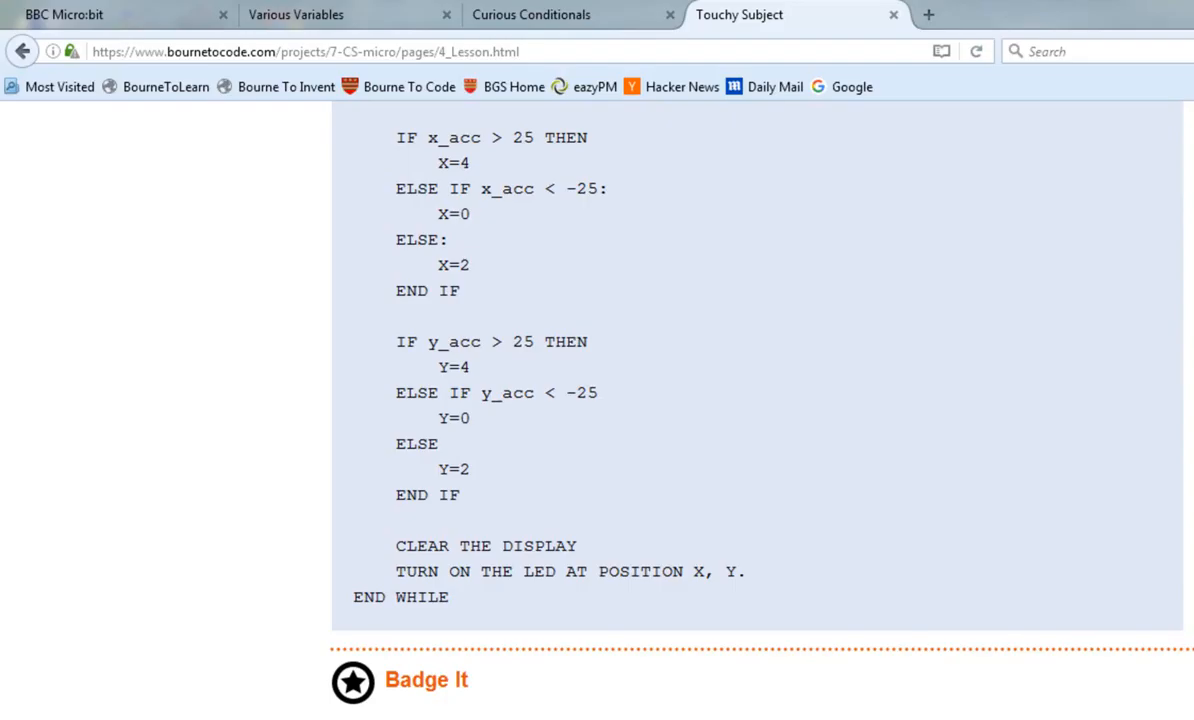
mouse_move(824, 610)
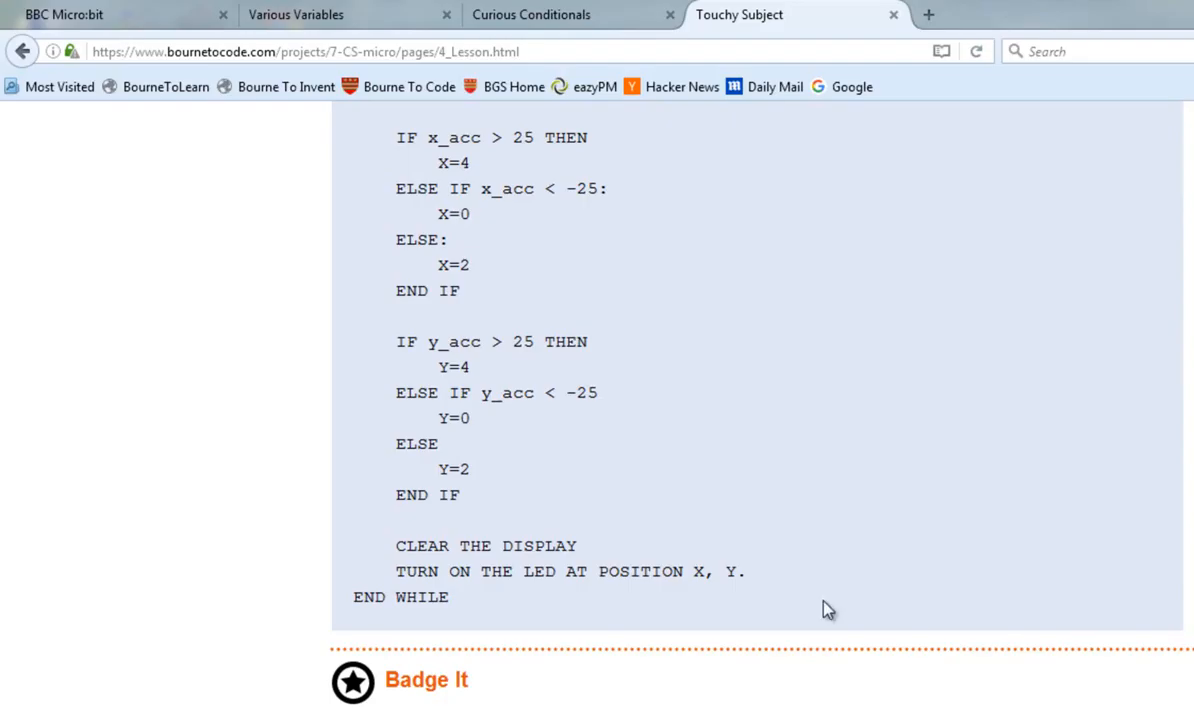